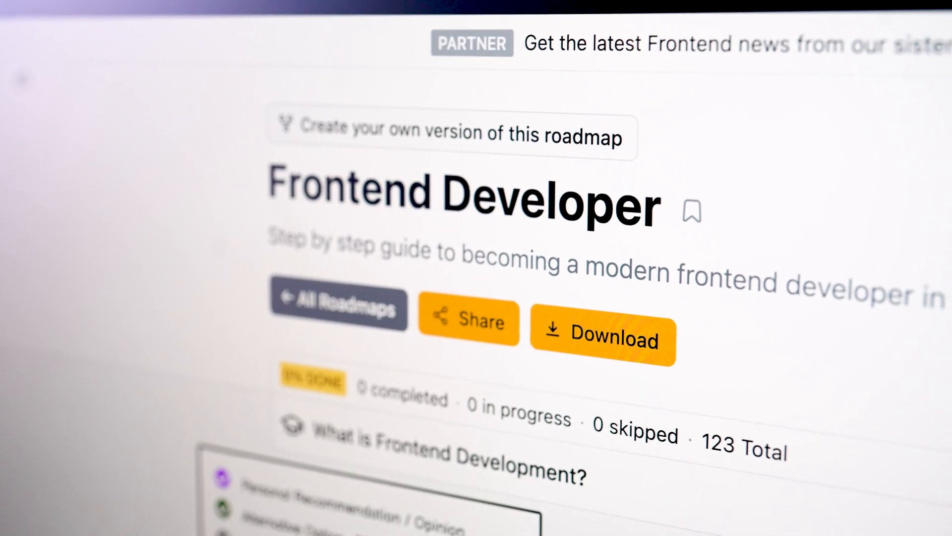
Scroll the Design System roadmap down to the Understand the Basics node and its sub-topics.
scroll("down", 3)
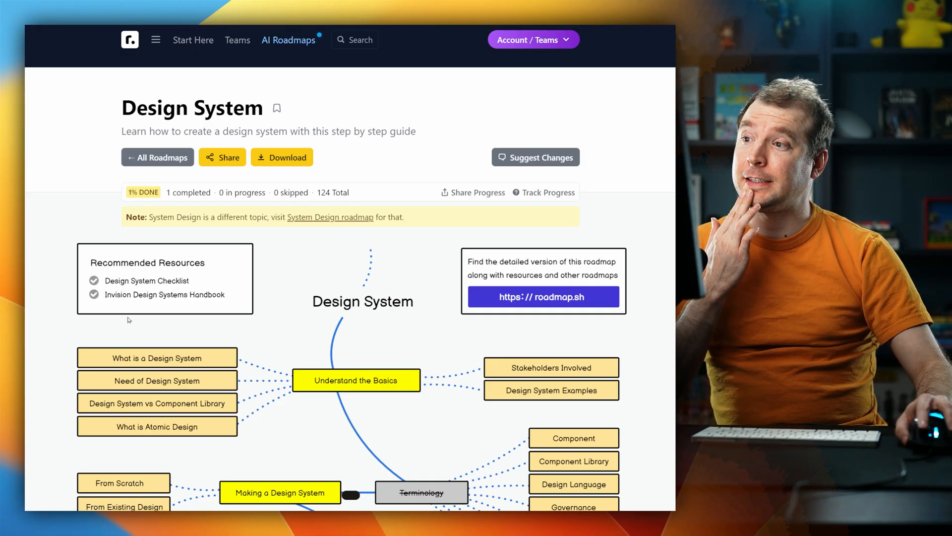
scroll("down", 3)
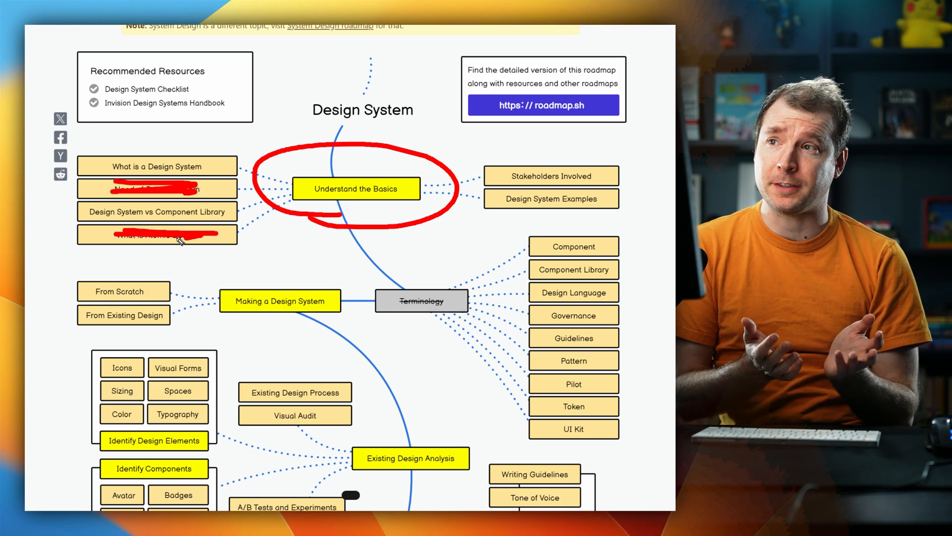
left_click(157, 166)
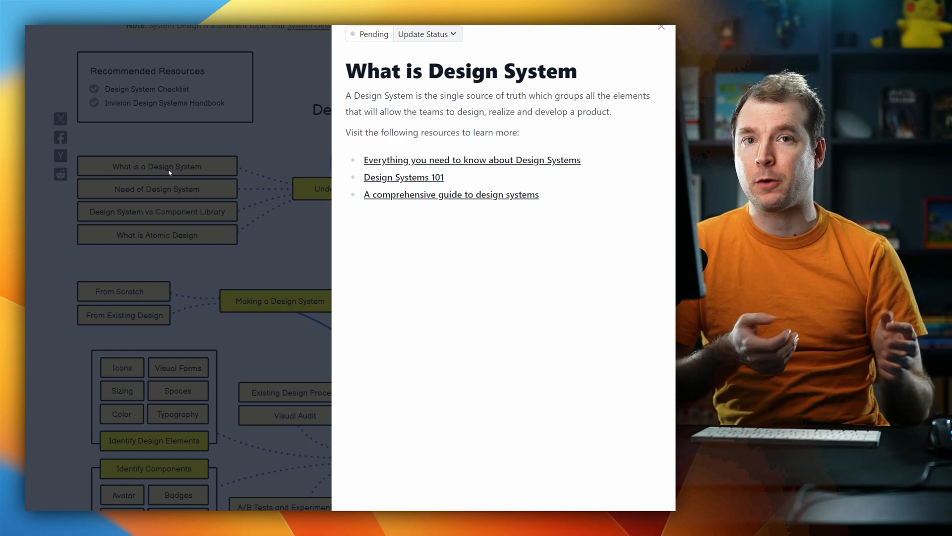
left_click(661, 27)
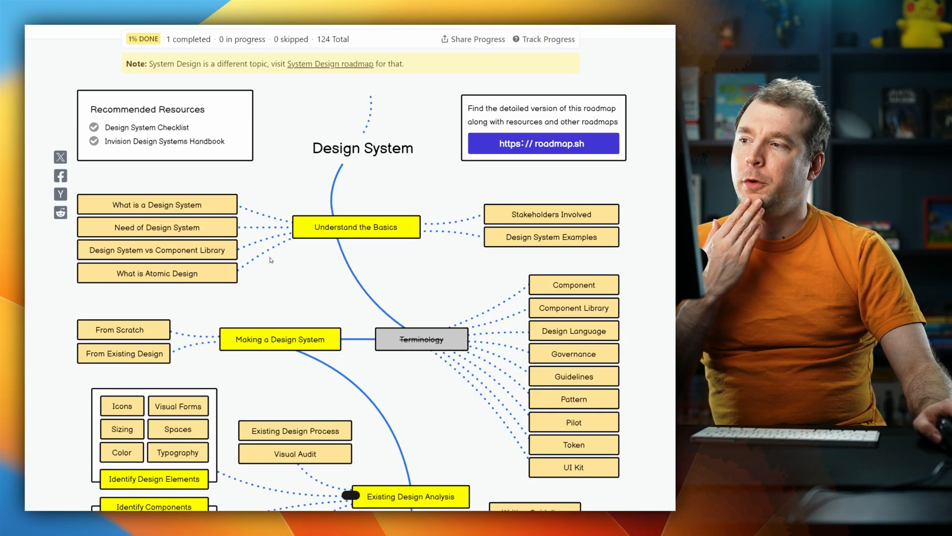
Open the 'Create a Design System with Figma - Full Course' video from the From Scratch topic.
scroll("down", 3)
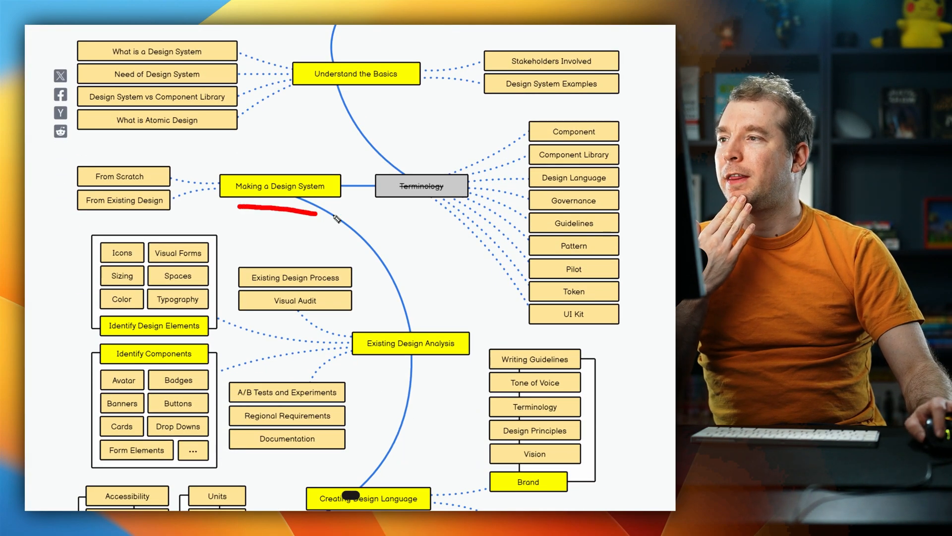
left_click_drag(213, 185, 352, 188)
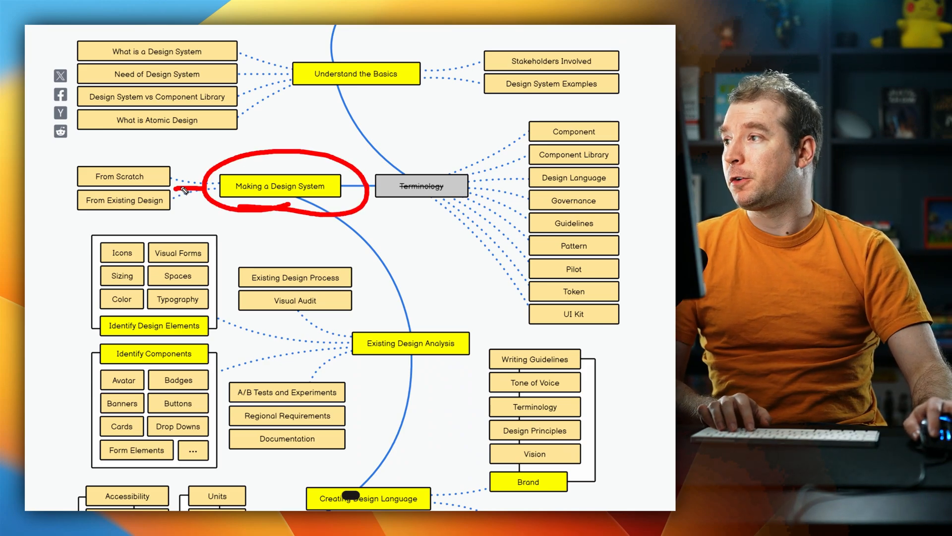
left_click(123, 176)
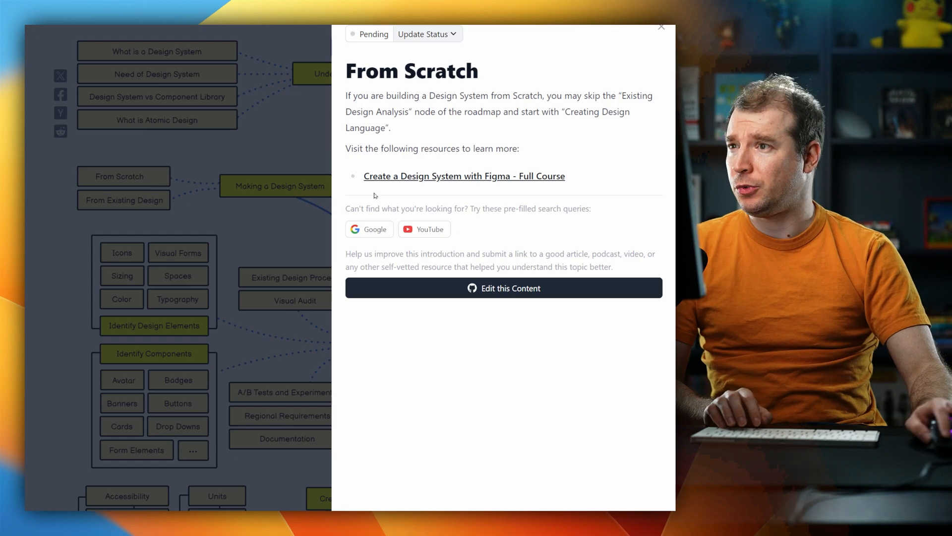
left_click(463, 176)
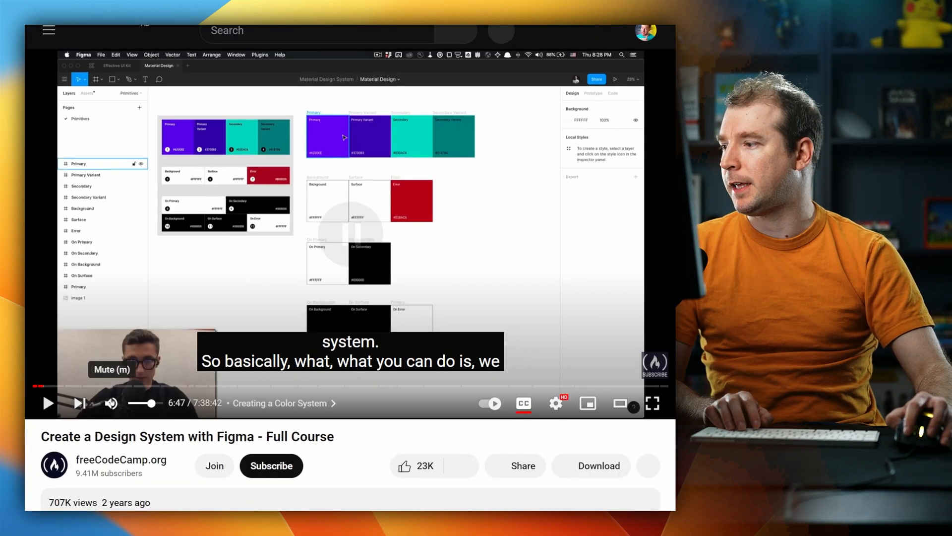
Mute the Figma design system course video.
left_click(58, 387)
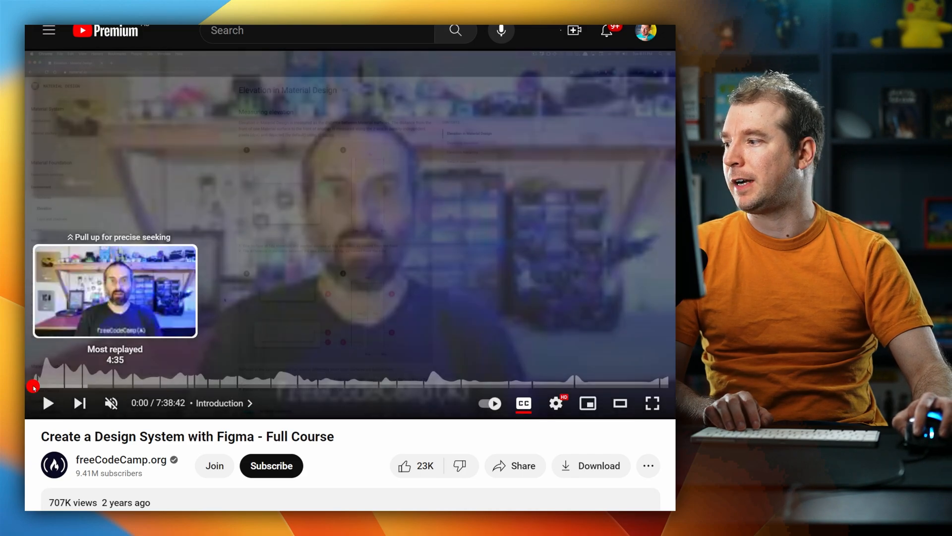
mouse_move(343, 386)
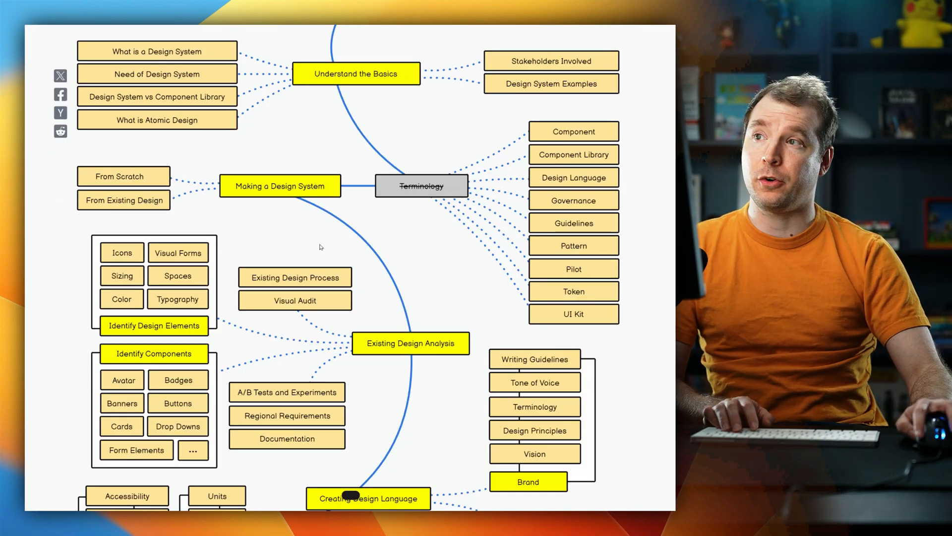
Scroll down to the Existing Design Analysis and Creating Design Language branches.
scroll("down", 3)
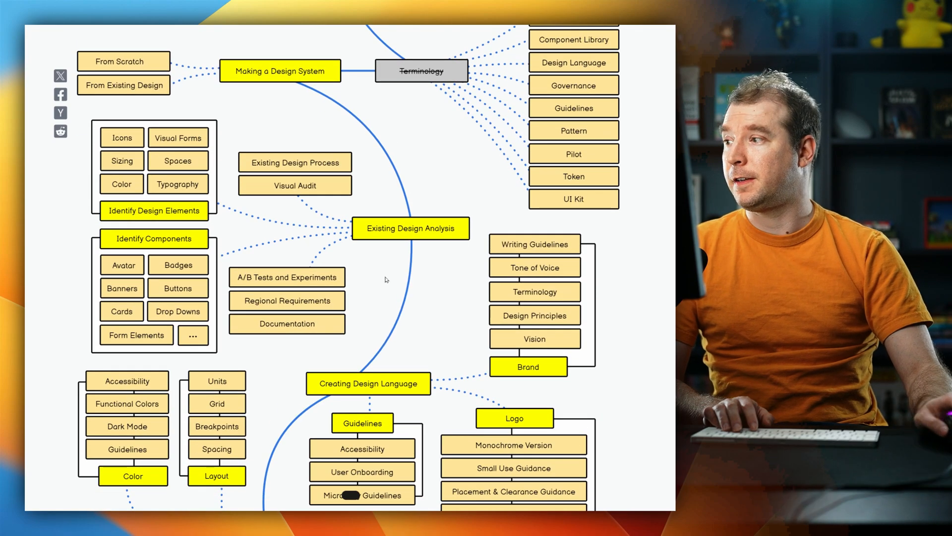
mouse_move(243, 178)
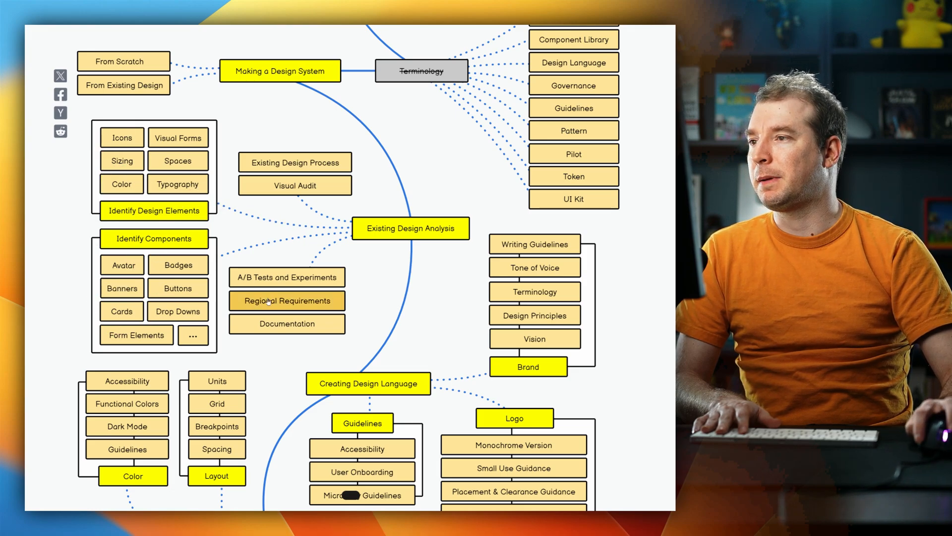
Open Existing Design Analysis and highlight its Performing Visual Audit and Identifying Design Elements steps.
left_click(411, 228)
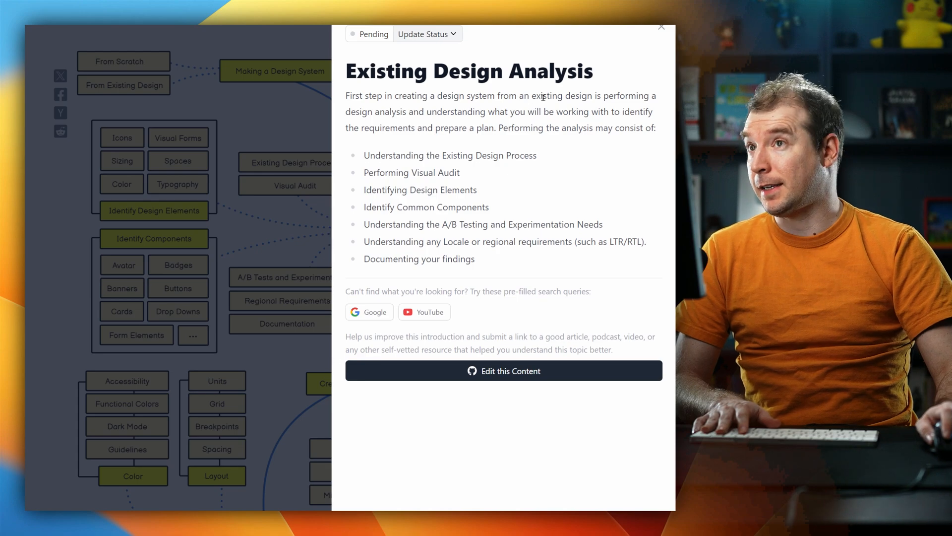
mouse_move(630, 94)
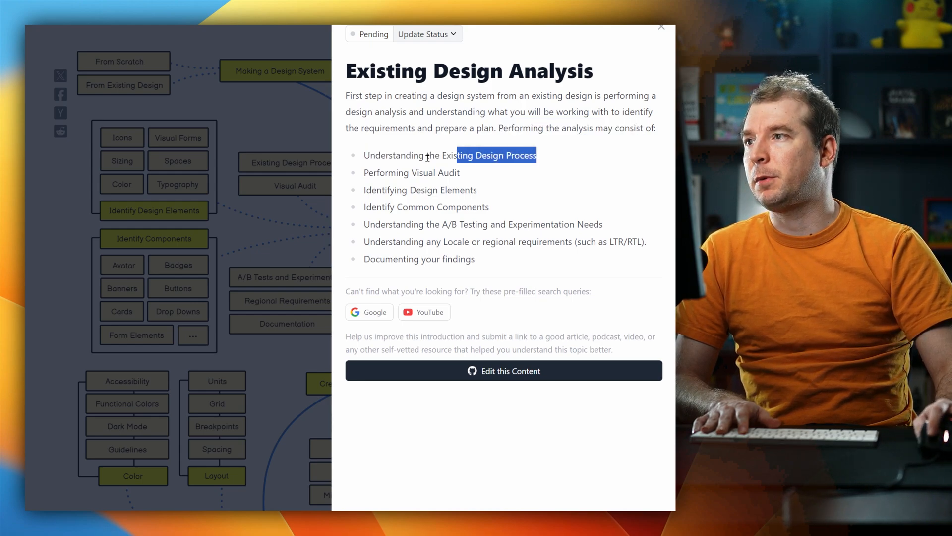
double_click(411, 172)
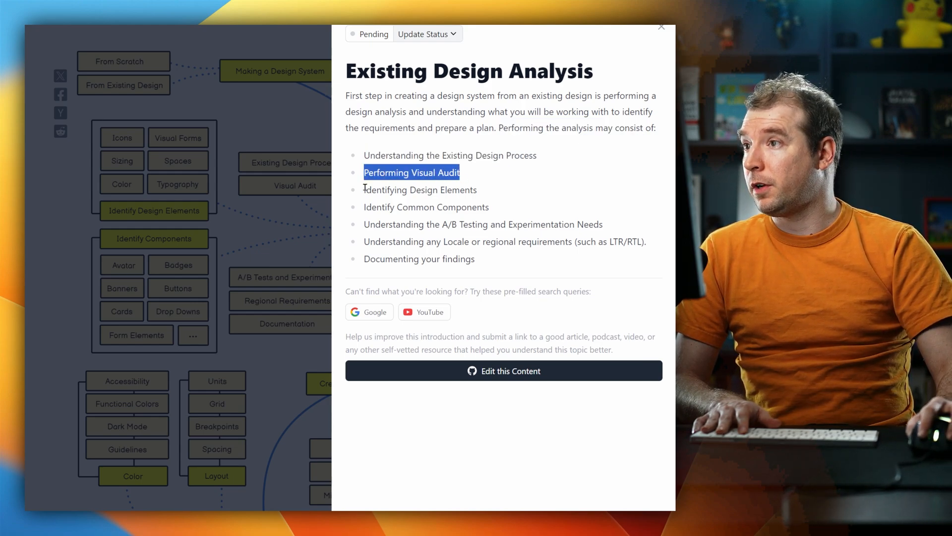
double_click(420, 189)
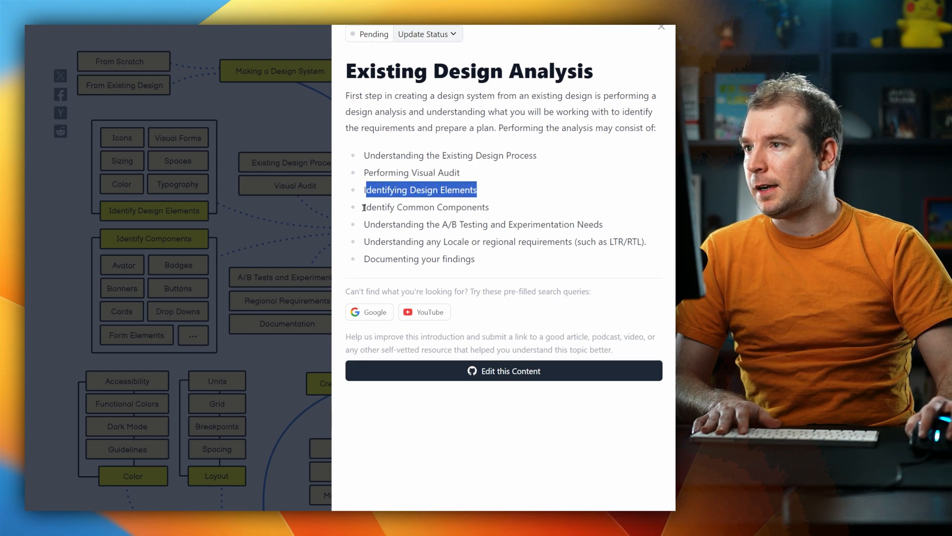
left_click(382, 224)
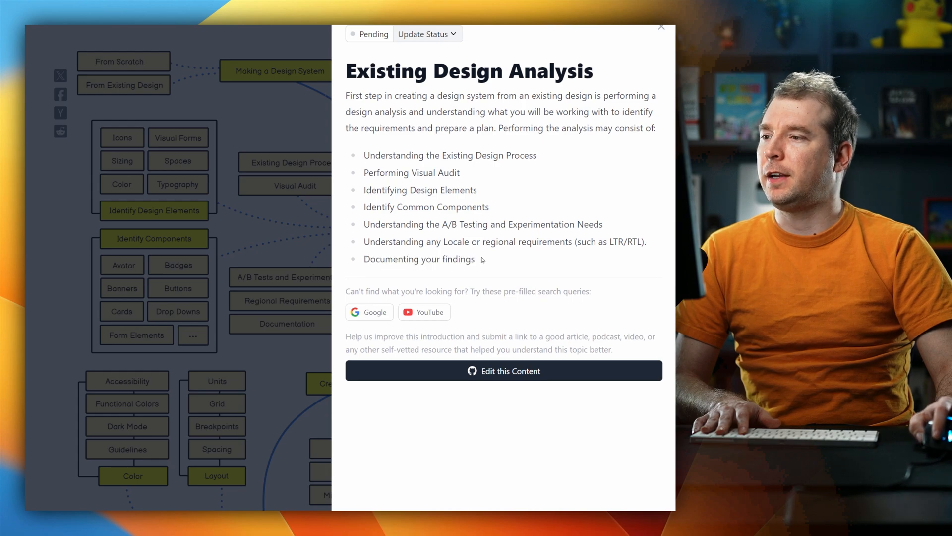
mouse_move(307, 225)
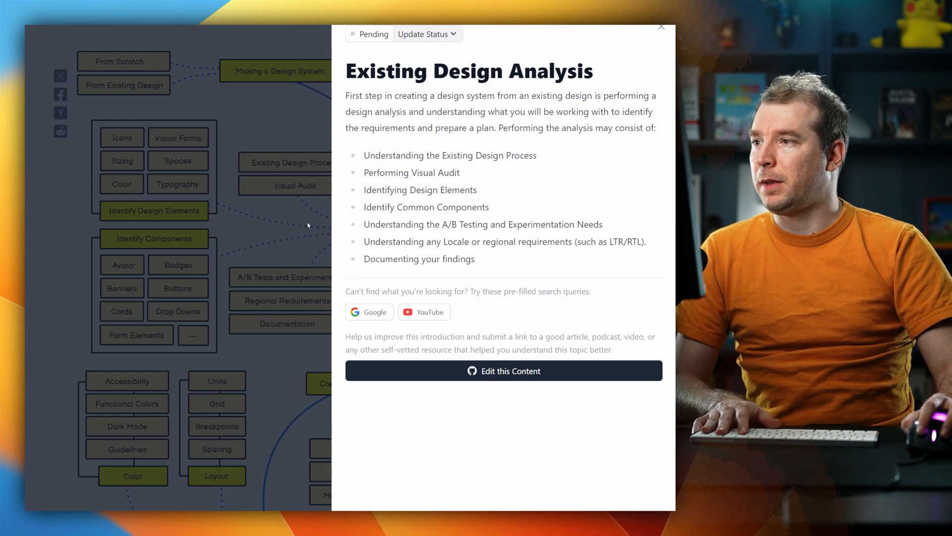
Close the Existing Design Analysis side panel.
left_click(661, 27)
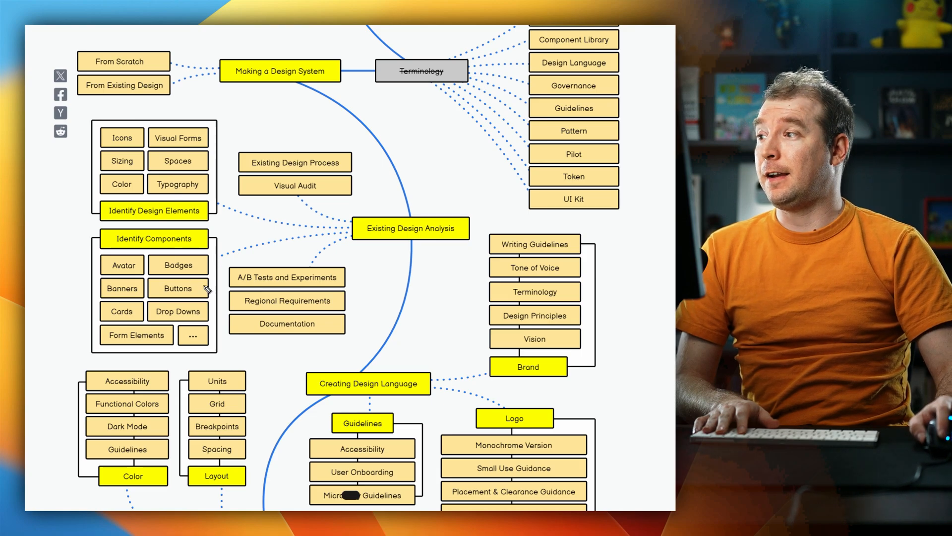
mouse_move(97, 282)
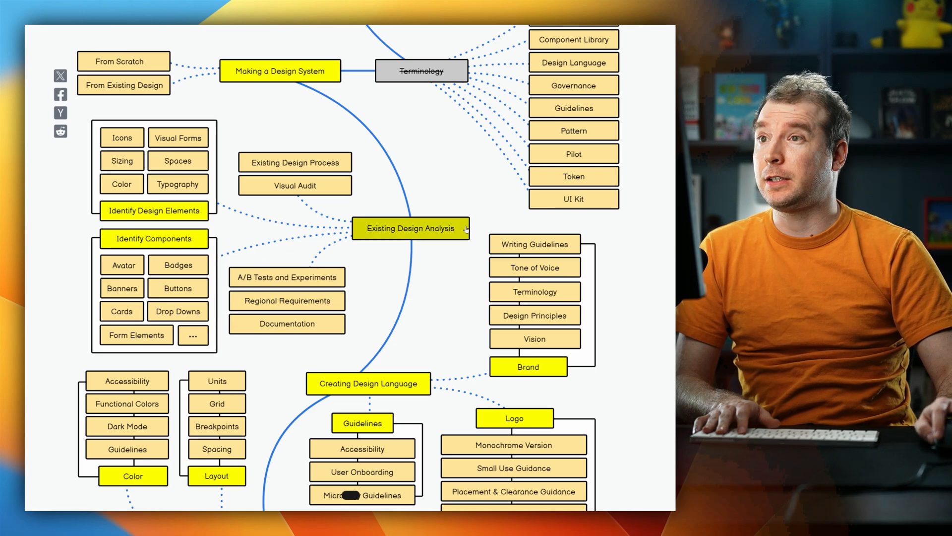
Glance at the UI Kit topic, then open the Design System Examples topic.
left_click(572, 199)
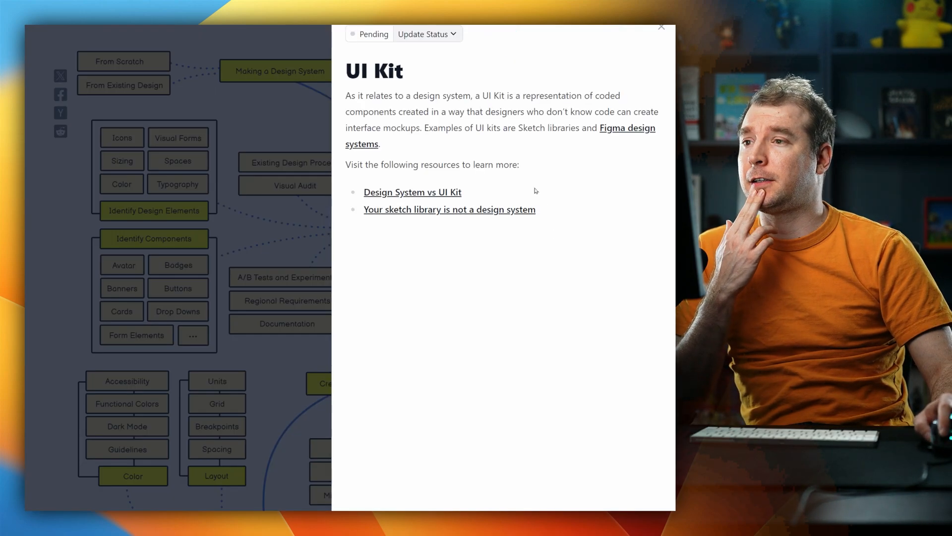
left_click(661, 27)
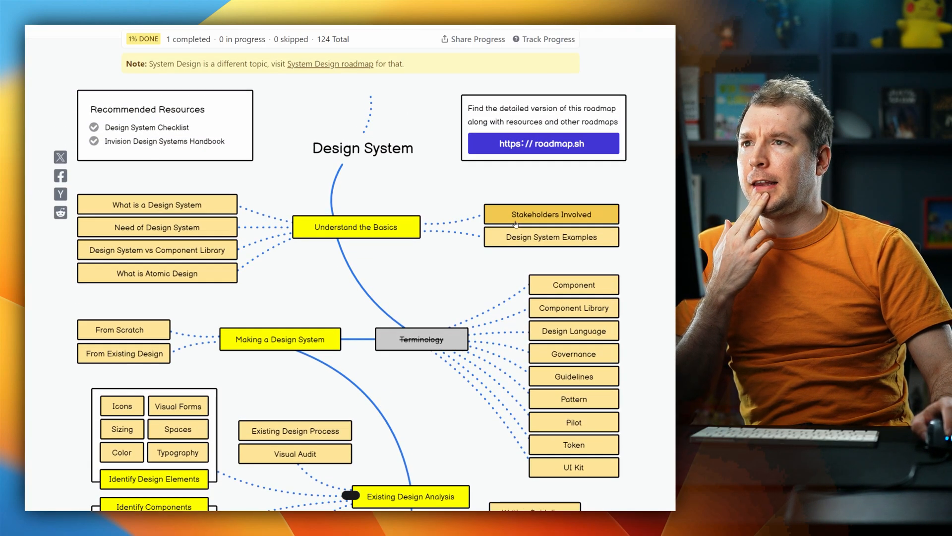
left_click(550, 237)
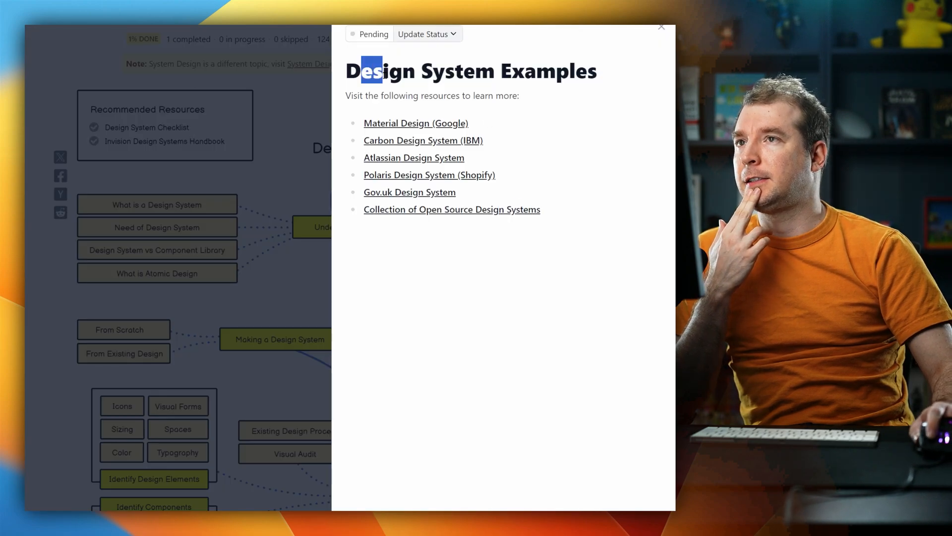
mouse_move(416, 122)
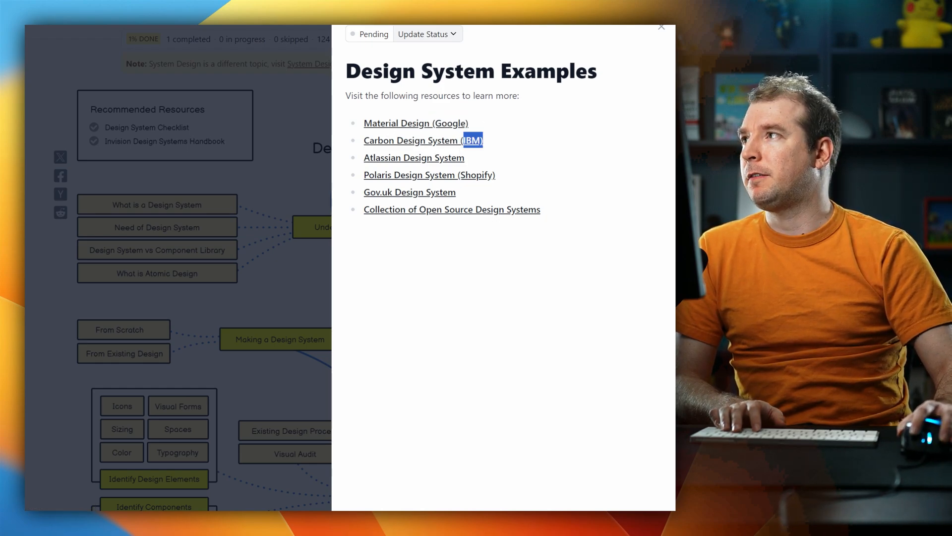
Visit the Material Design site from the examples list and scroll through it.
left_click(416, 122)
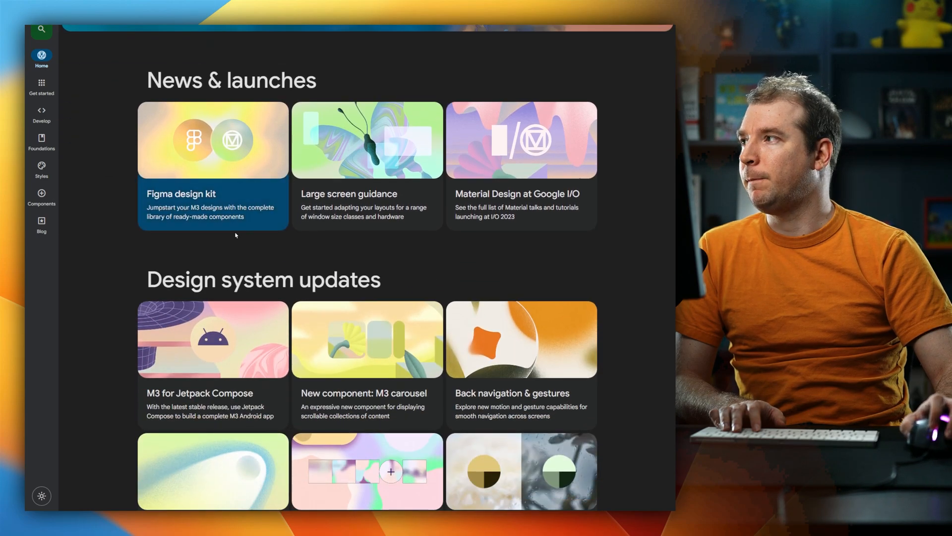
scroll("up", 3)
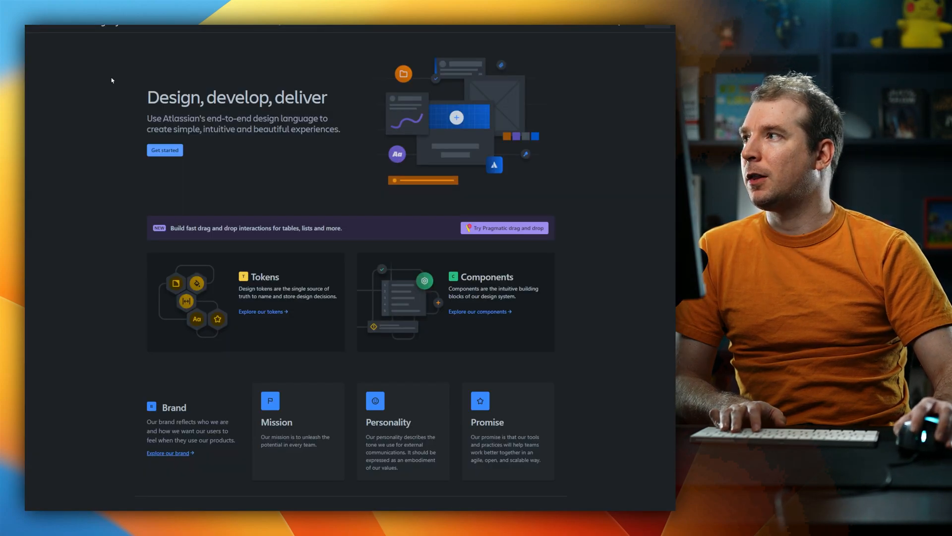
mouse_move(203, 85)
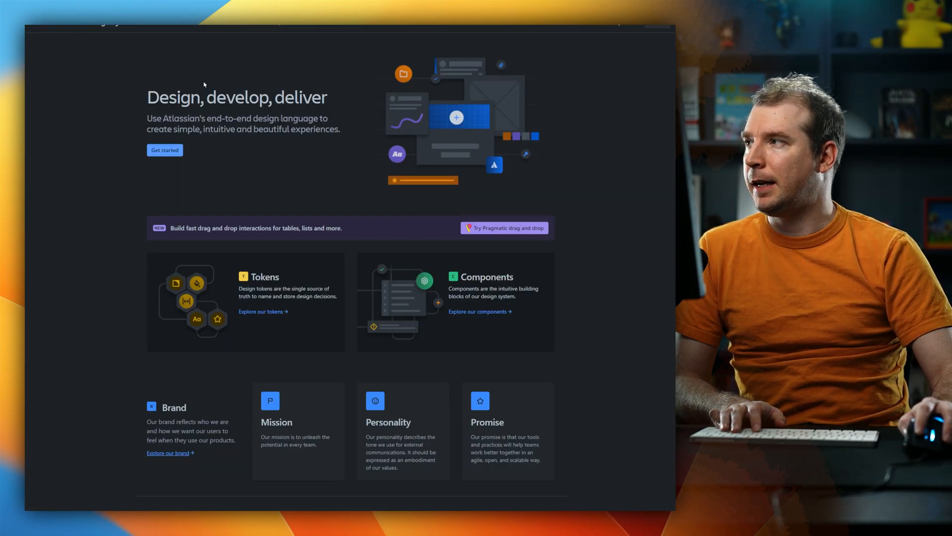
scroll("down", 3)
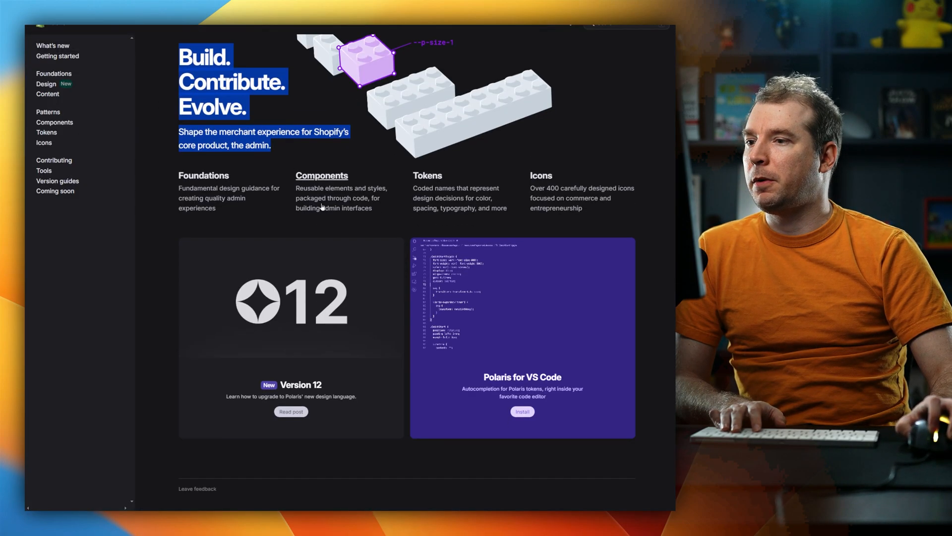
Read the Polaris Version 12 post and the Card layout pattern guidelines.
left_click(290, 411)
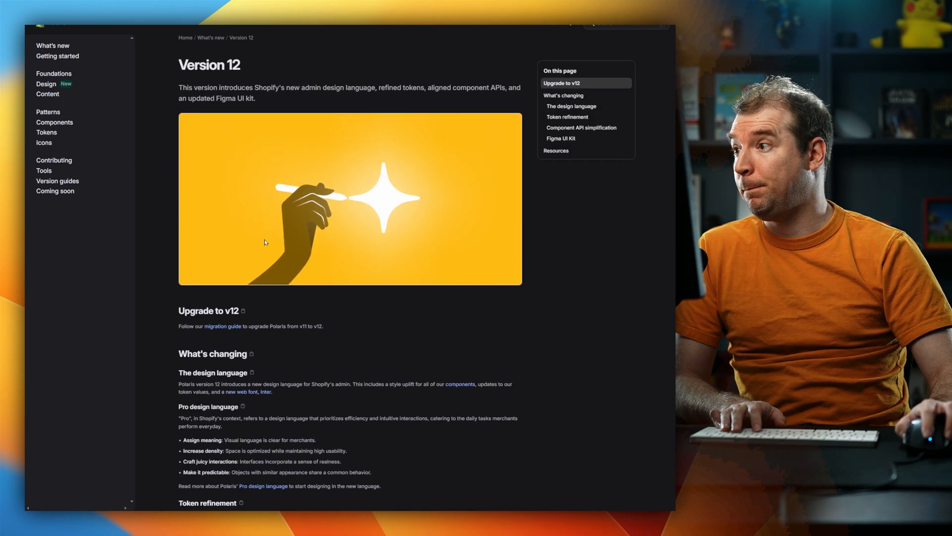
left_click(48, 112)
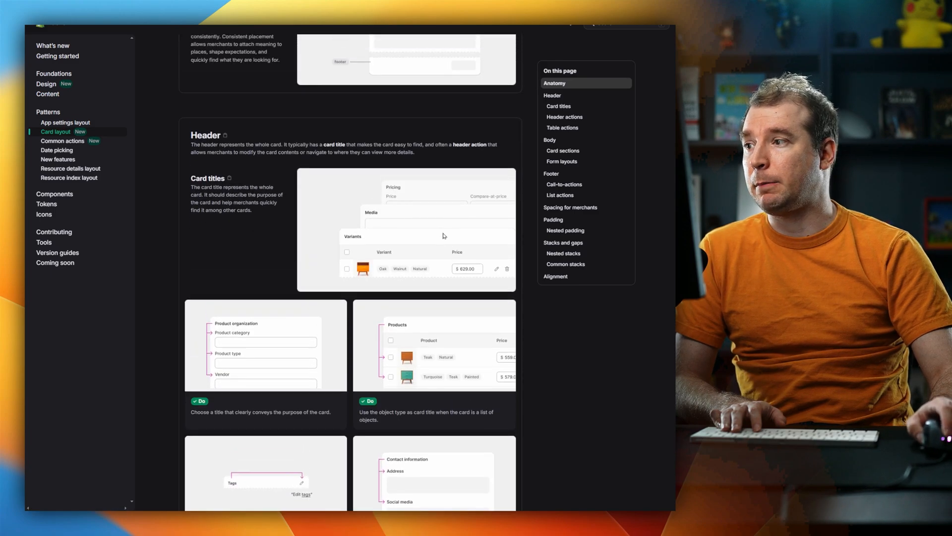
left_click(66, 122)
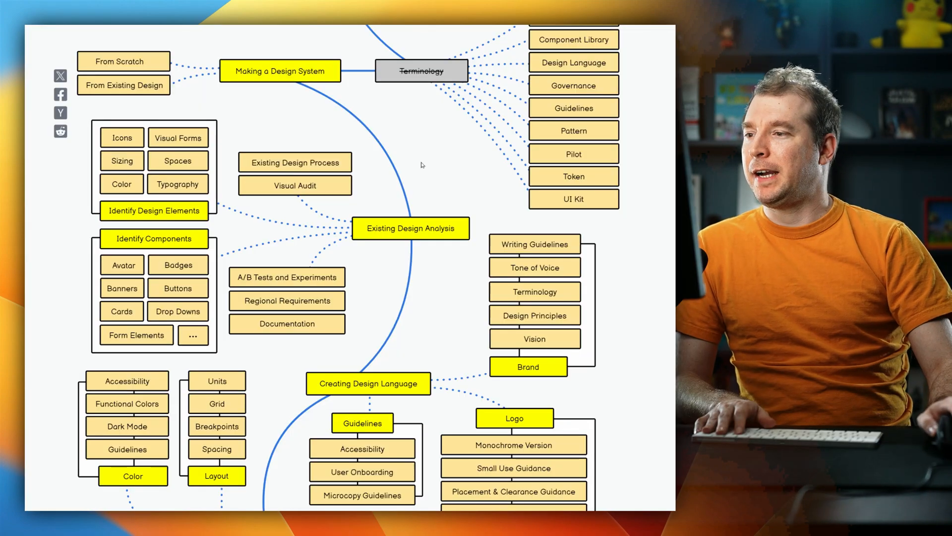
Open and close the Design Language and Logo topic panels in turn.
scroll("down", 3)
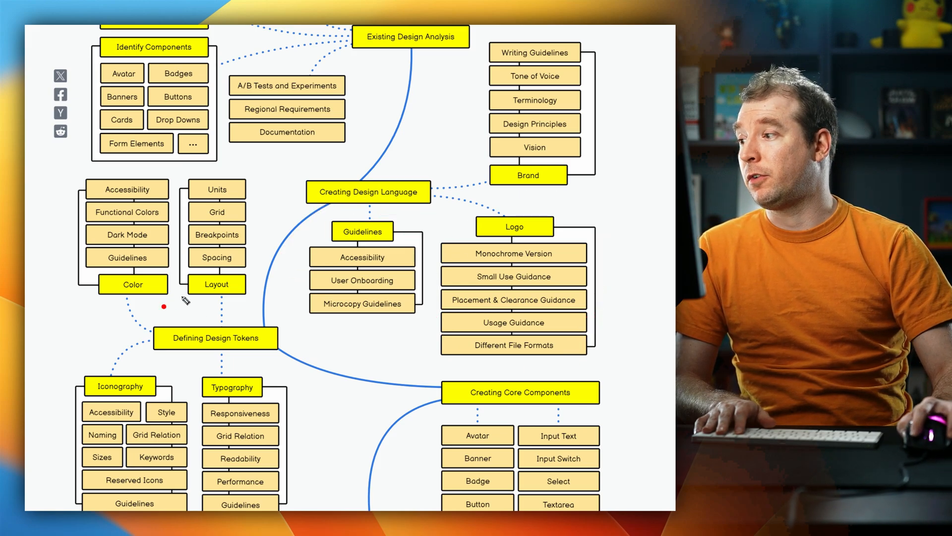
left_click(367, 192)
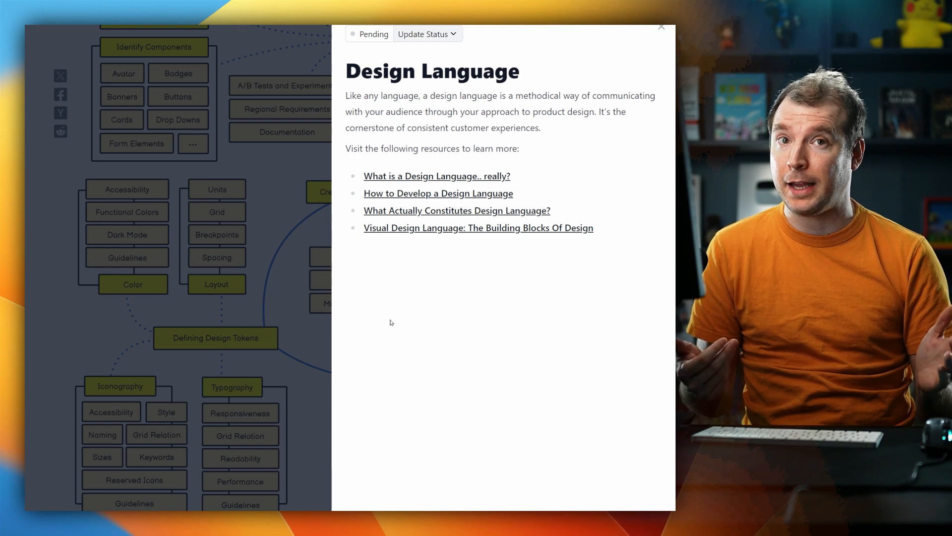
mouse_move(381, 217)
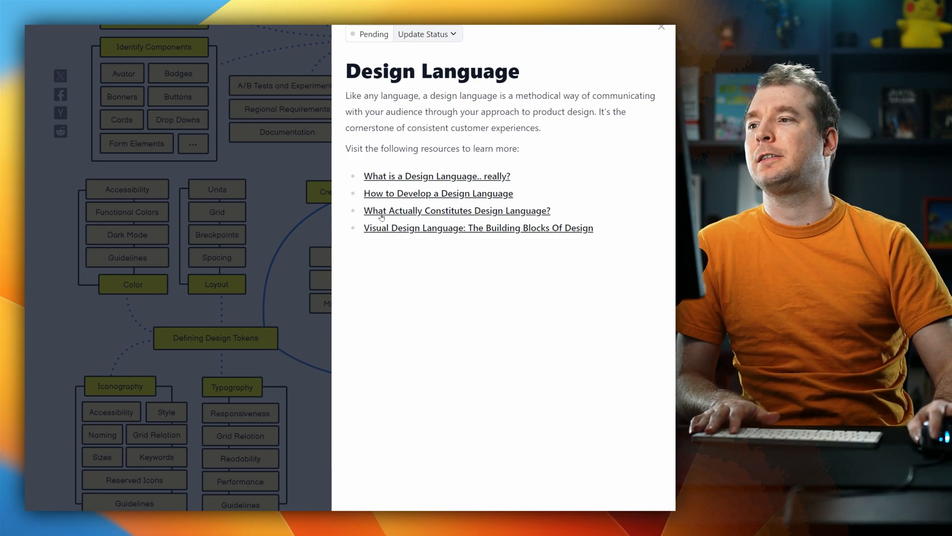
left_click(661, 27)
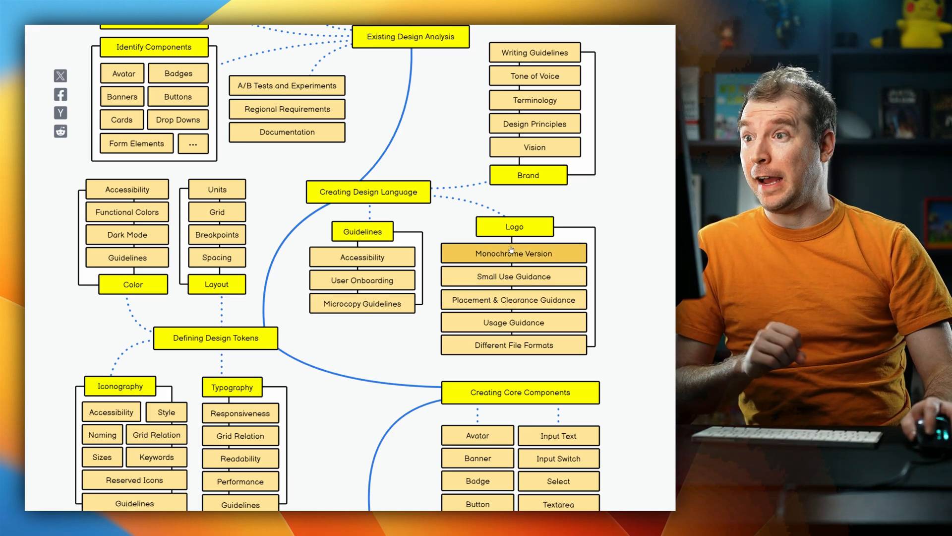
left_click(513, 227)
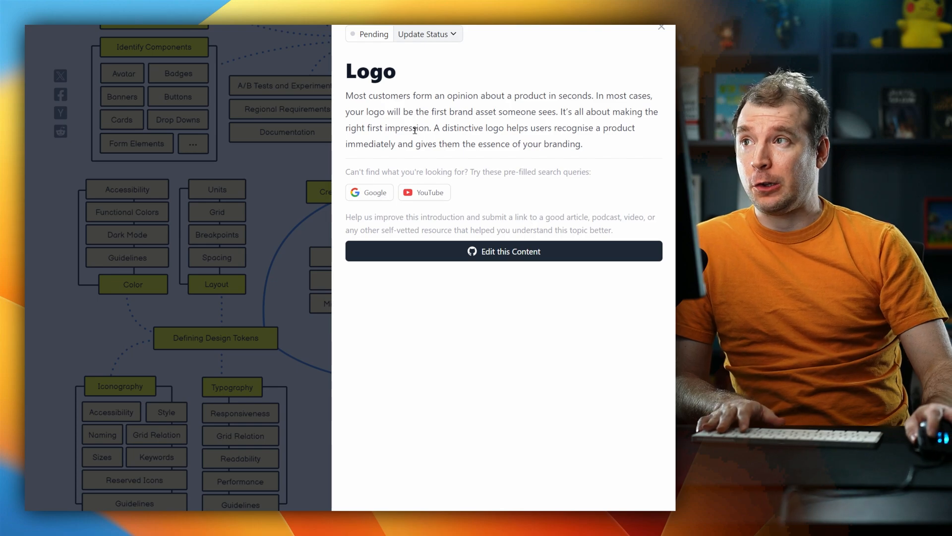
left_click(660, 27)
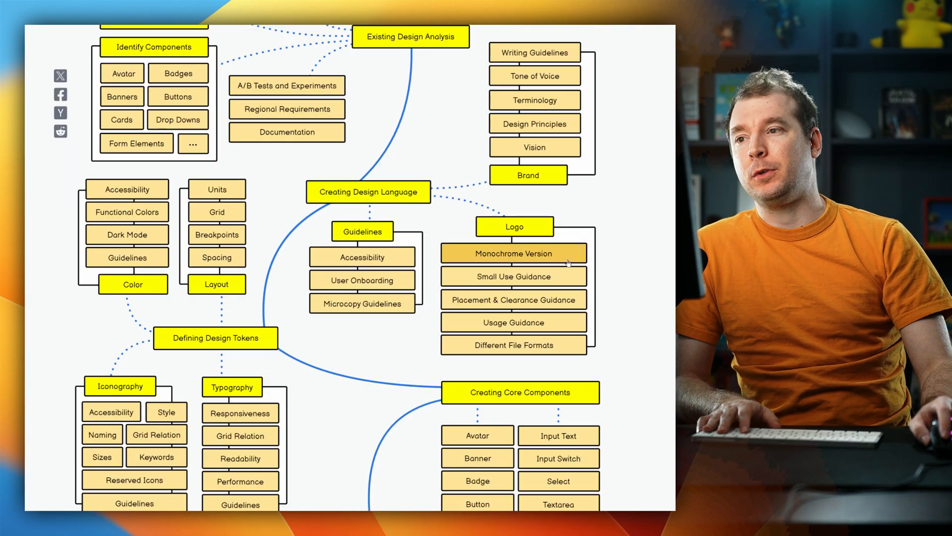
left_click(512, 253)
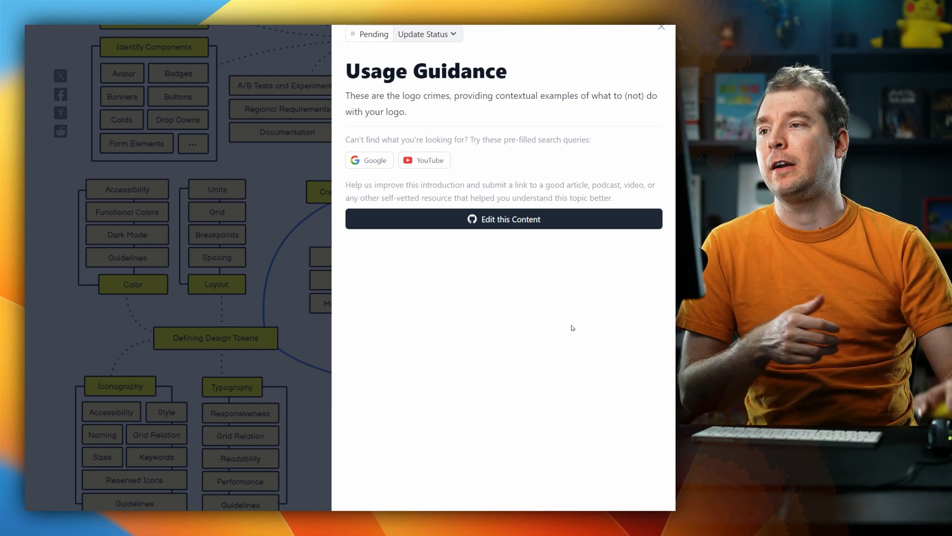
left_click(660, 27)
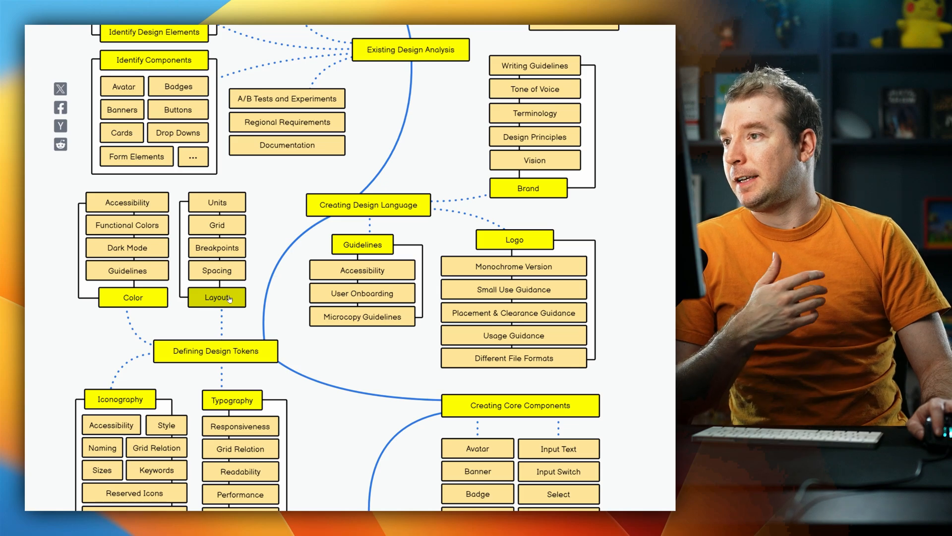
left_click(216, 298)
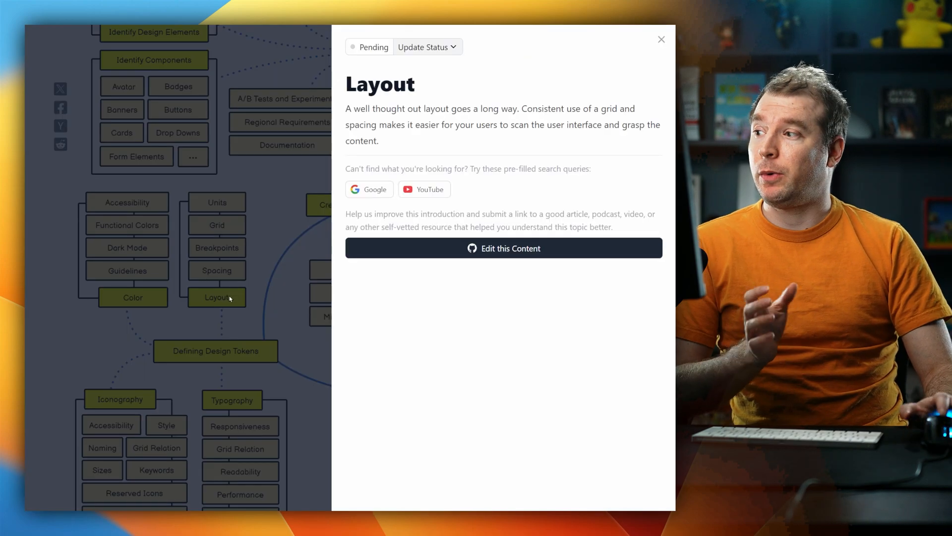
left_click(216, 270)
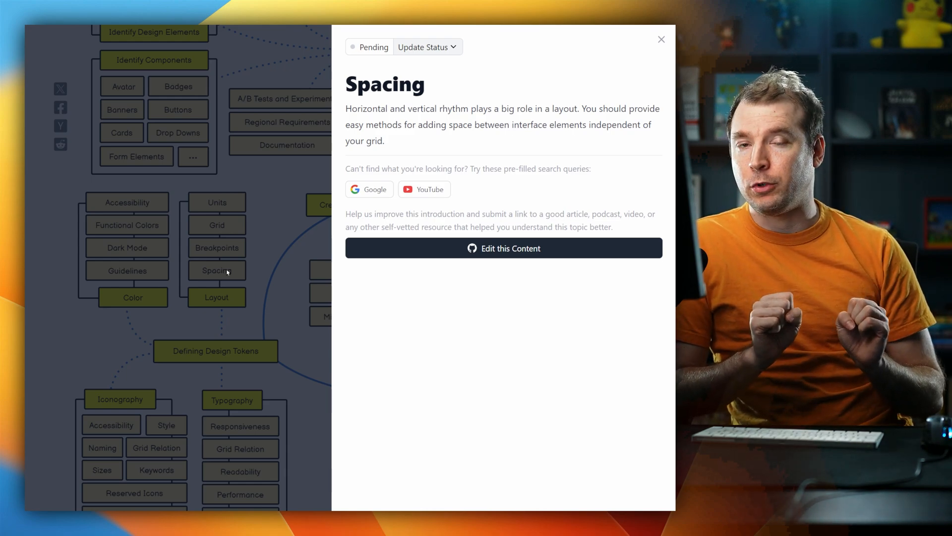
left_click(132, 297)
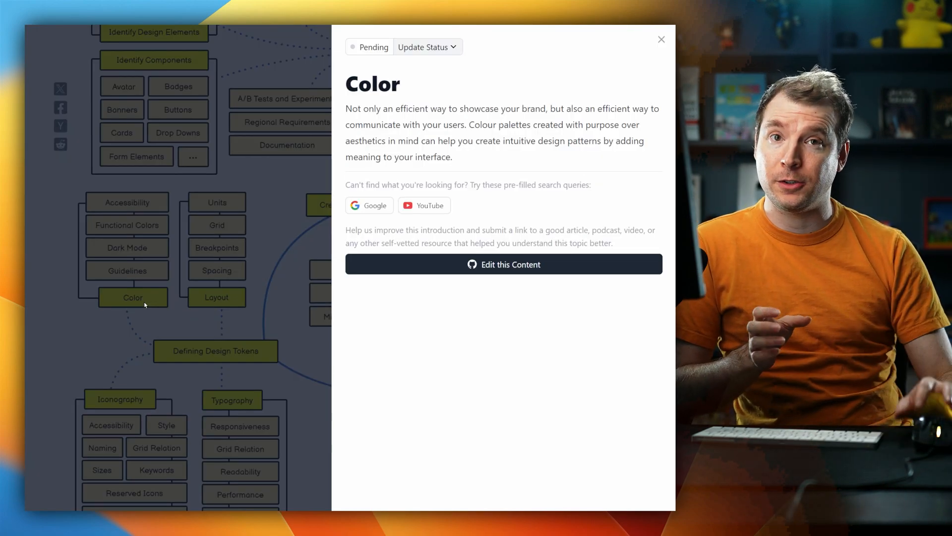
left_click(661, 38)
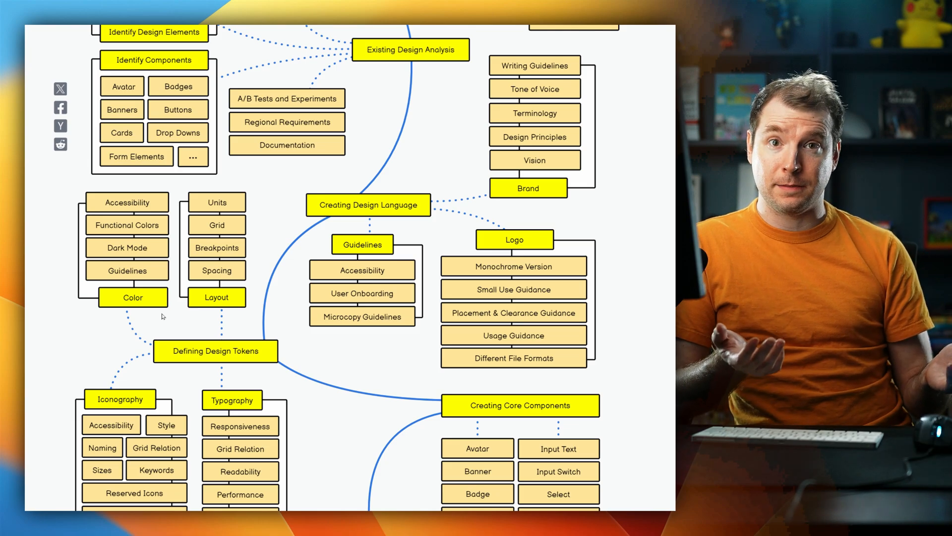
scroll("down", 3)
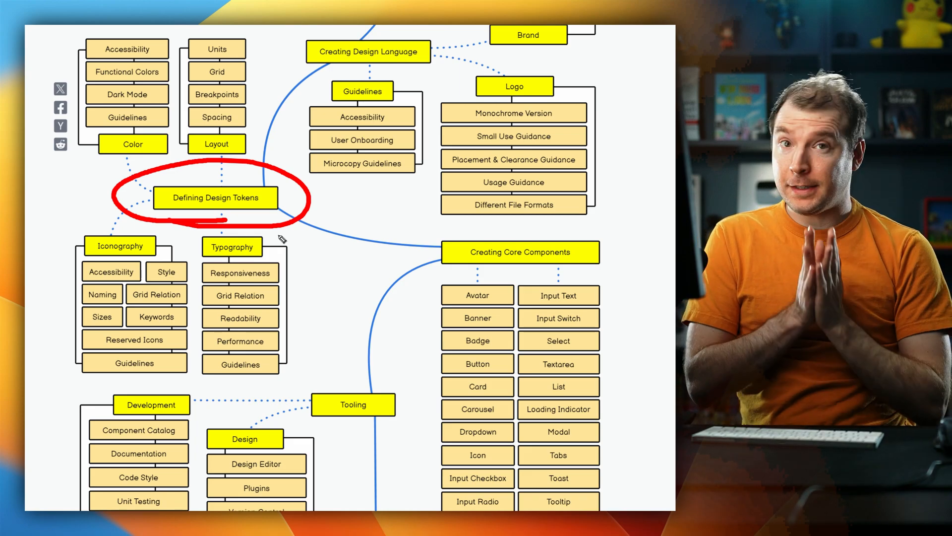
left_click(215, 197)
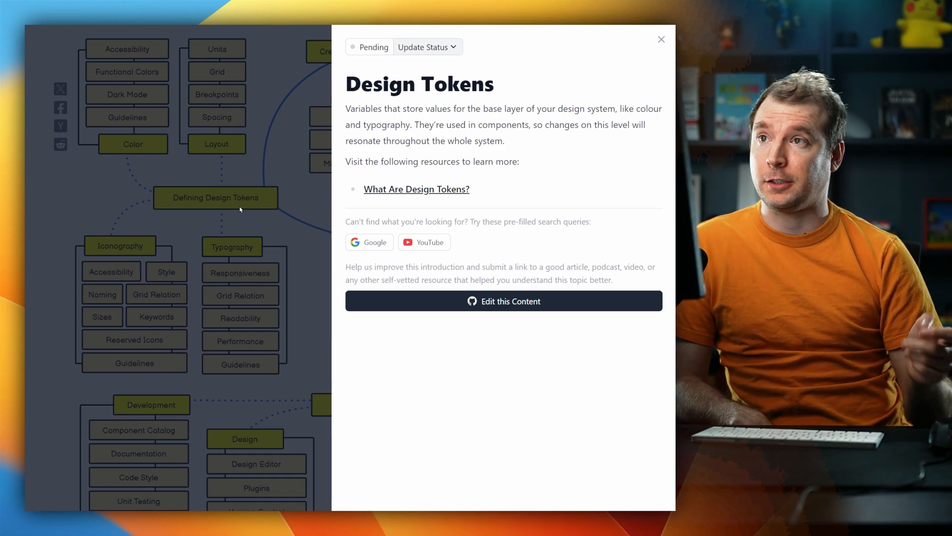
left_click(662, 38)
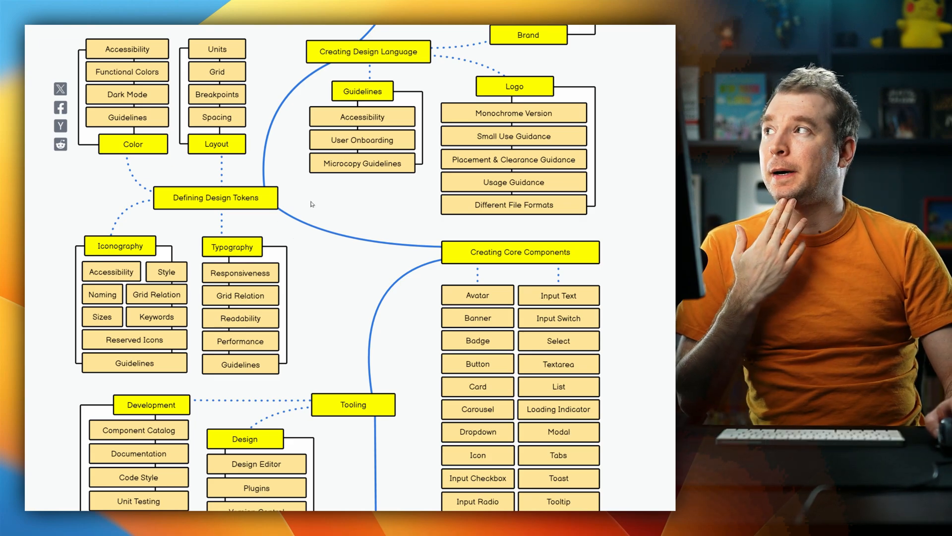
scroll("down", 3)
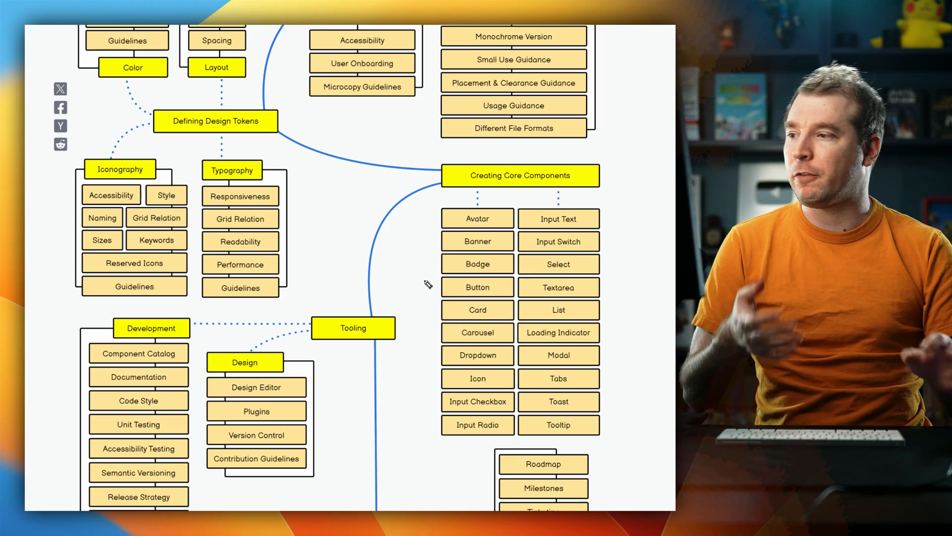
mouse_move(416, 332)
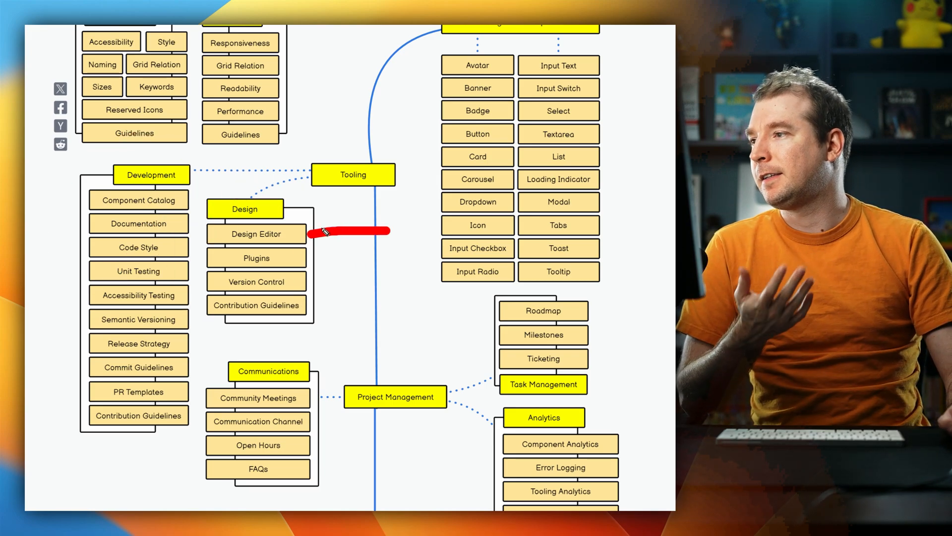
left_click(244, 209)
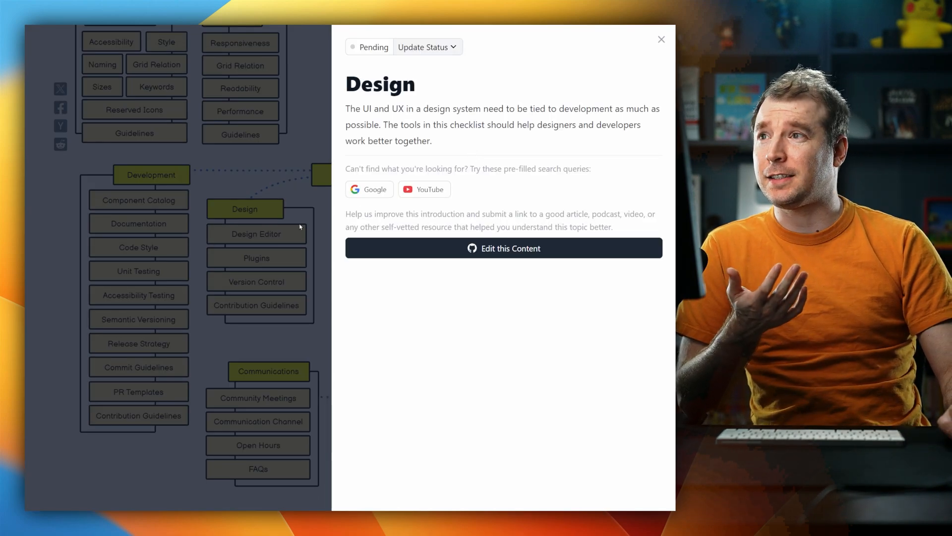
left_click(256, 233)
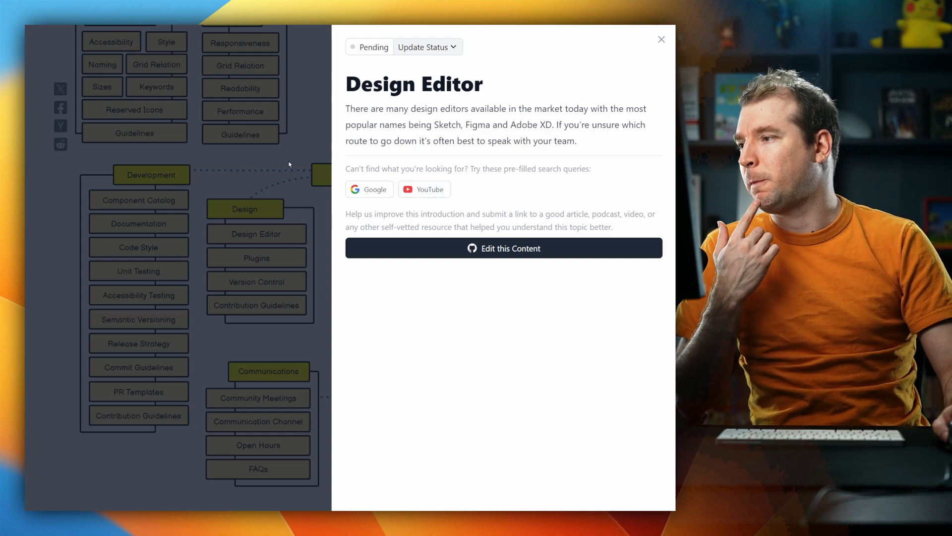
left_click(660, 39)
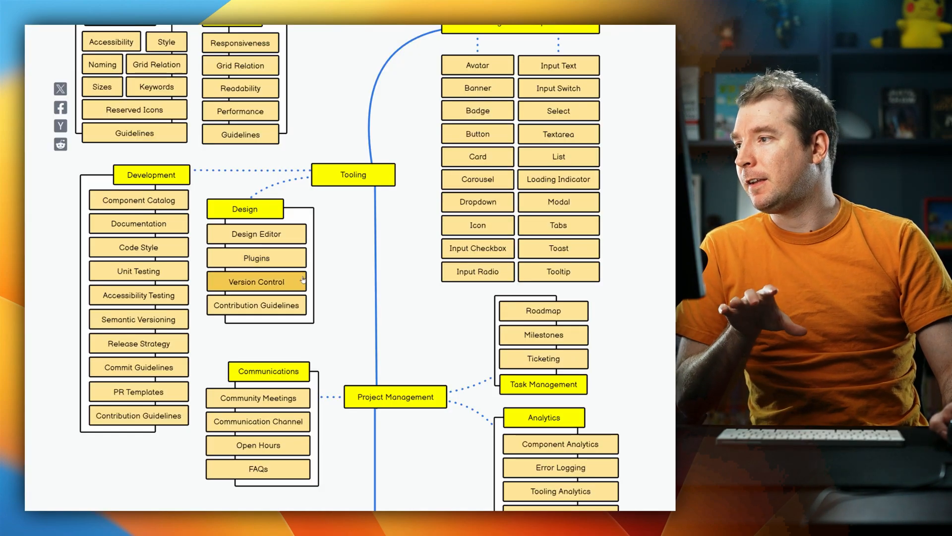
left_click(256, 281)
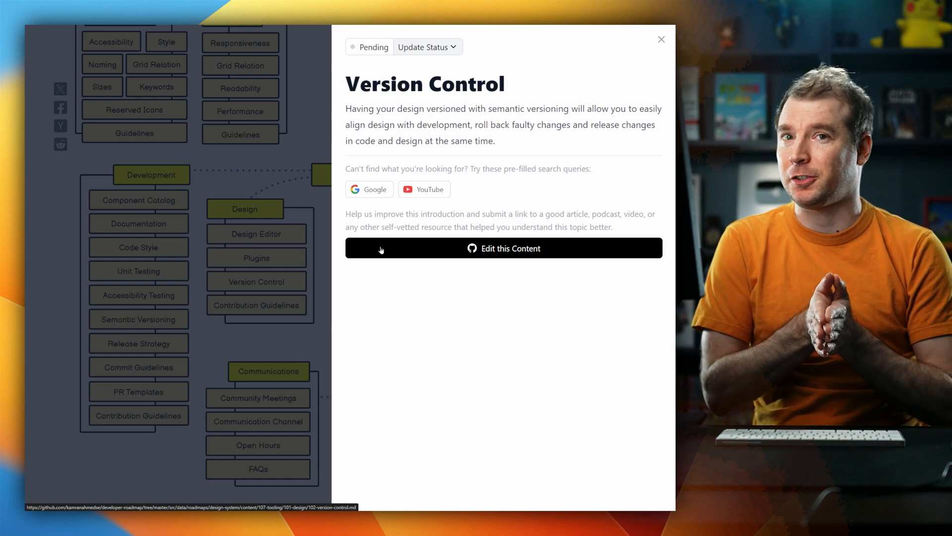
left_click(503, 248)
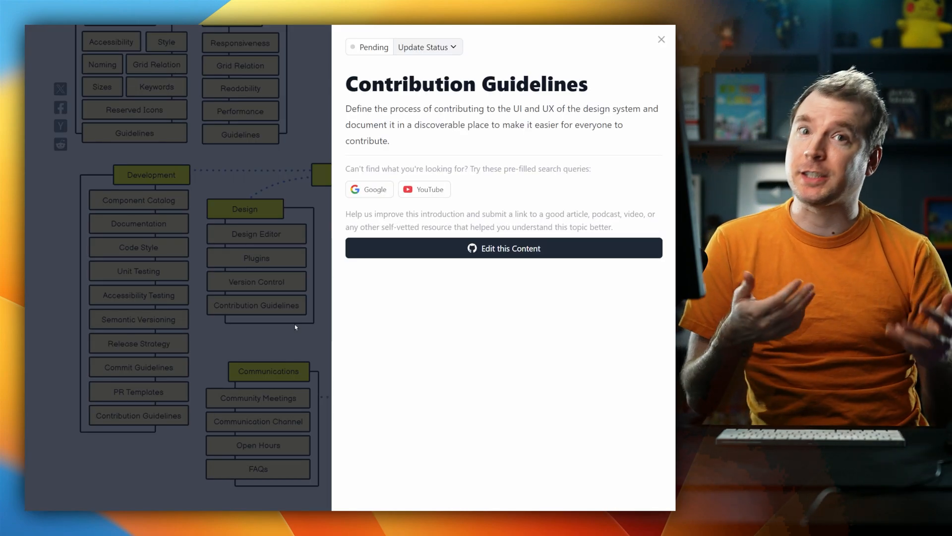
left_click(660, 39)
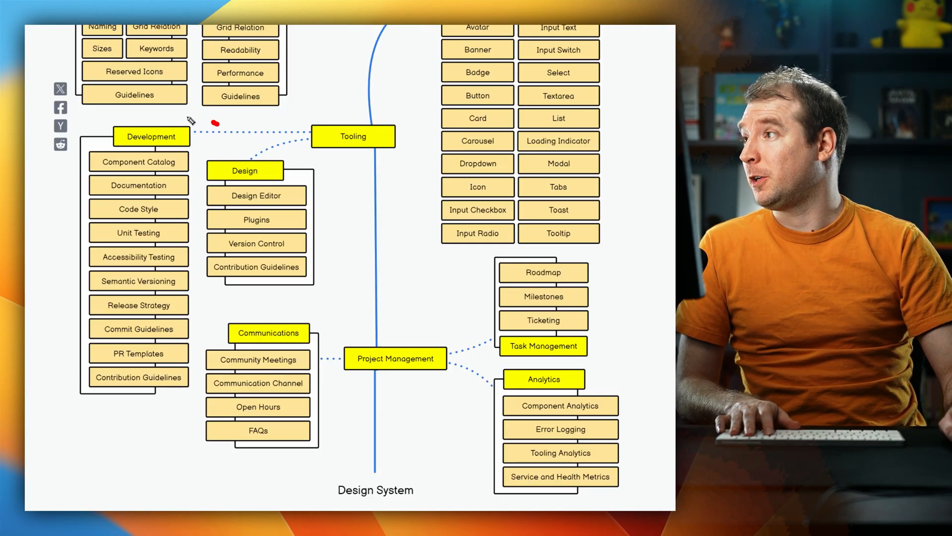
mouse_move(198, 202)
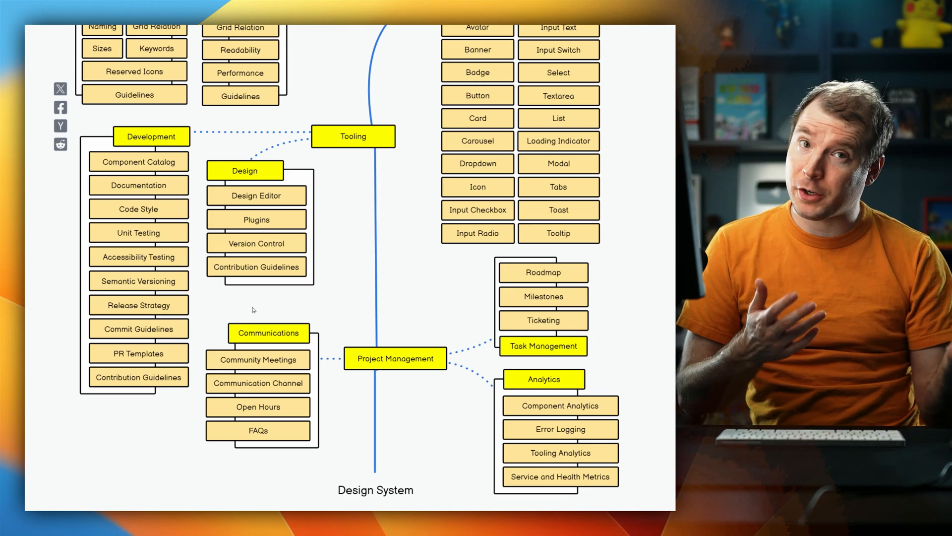
mouse_move(341, 278)
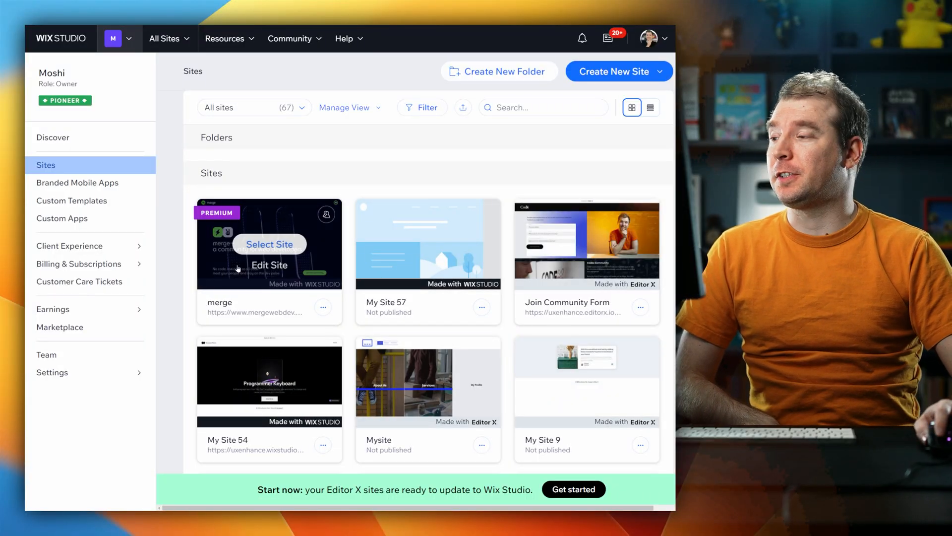
Open the merge site in the Wix Studio editor with Edit Site.
left_click(269, 265)
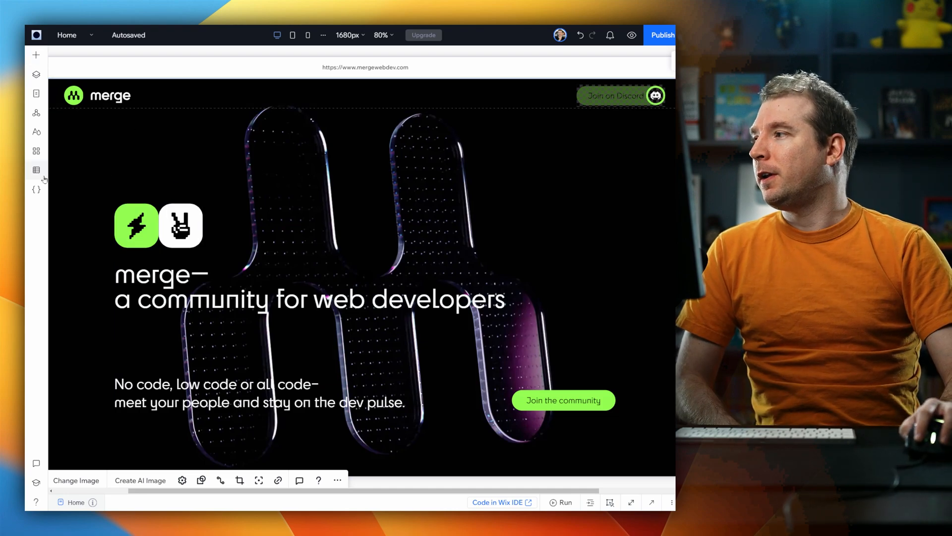
mouse_move(36, 113)
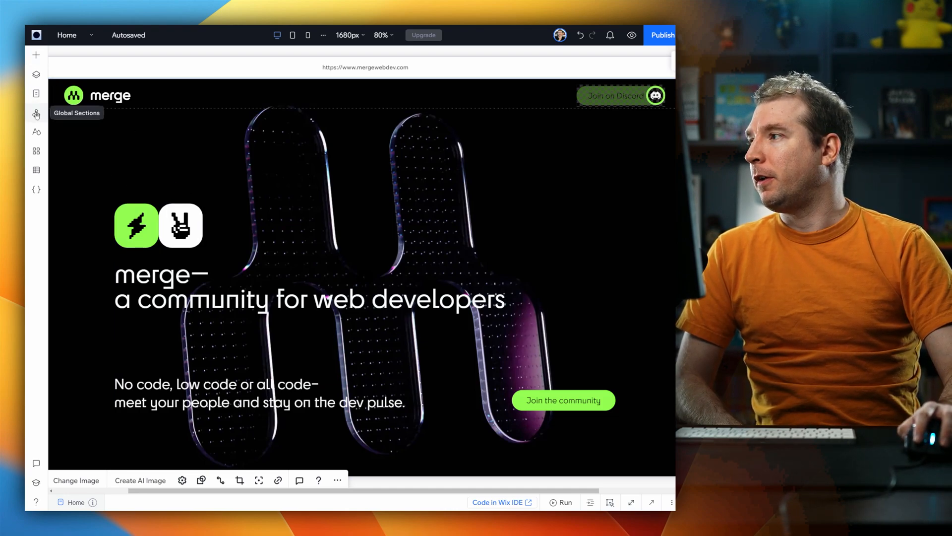
Review the global header and footer sections, then view the site's color styles.
left_click(36, 113)
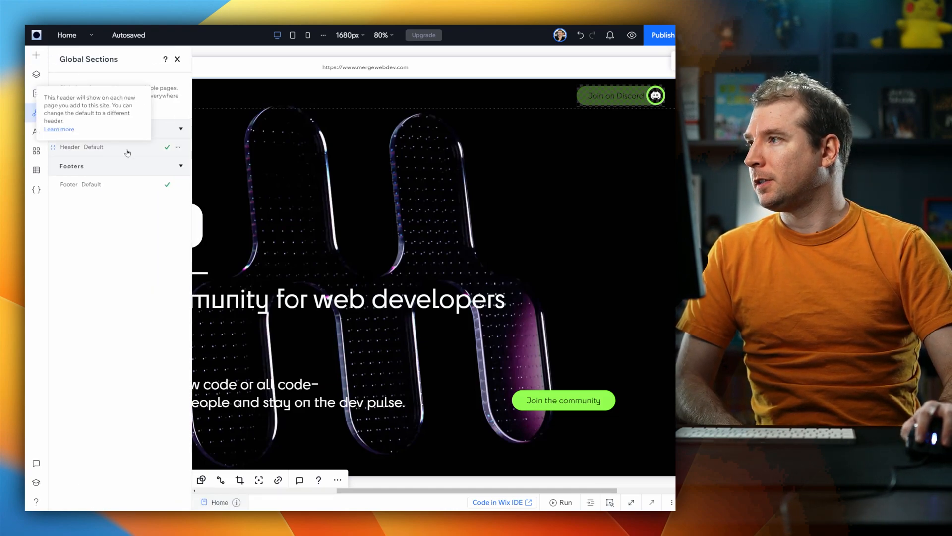
left_click(178, 59)
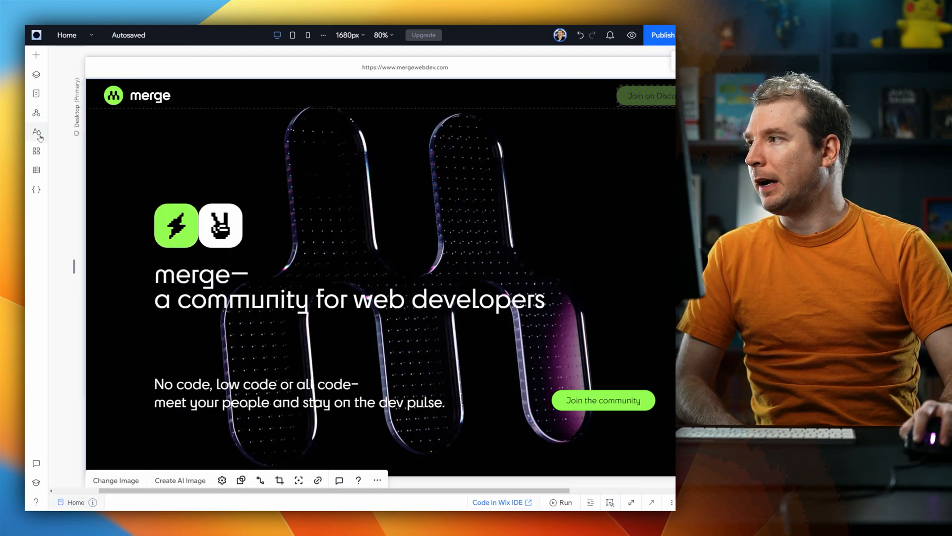
left_click(36, 132)
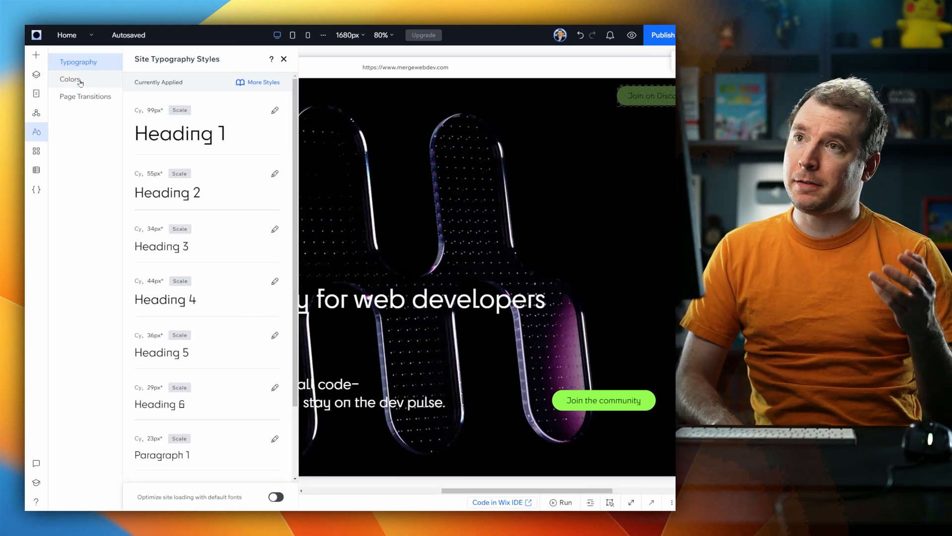
left_click(70, 79)
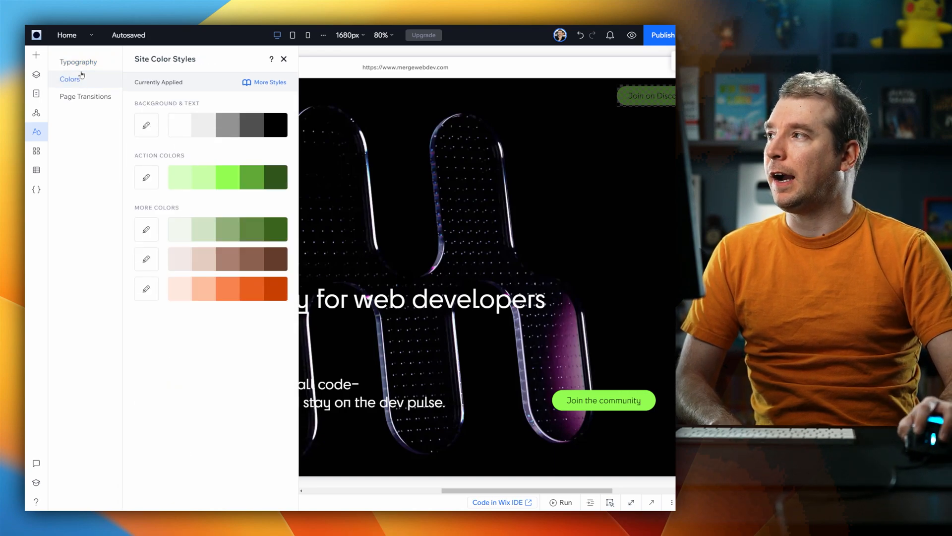
Inspect the Heading 1 typography style without applying changes and reopen typography styles.
left_click(78, 61)
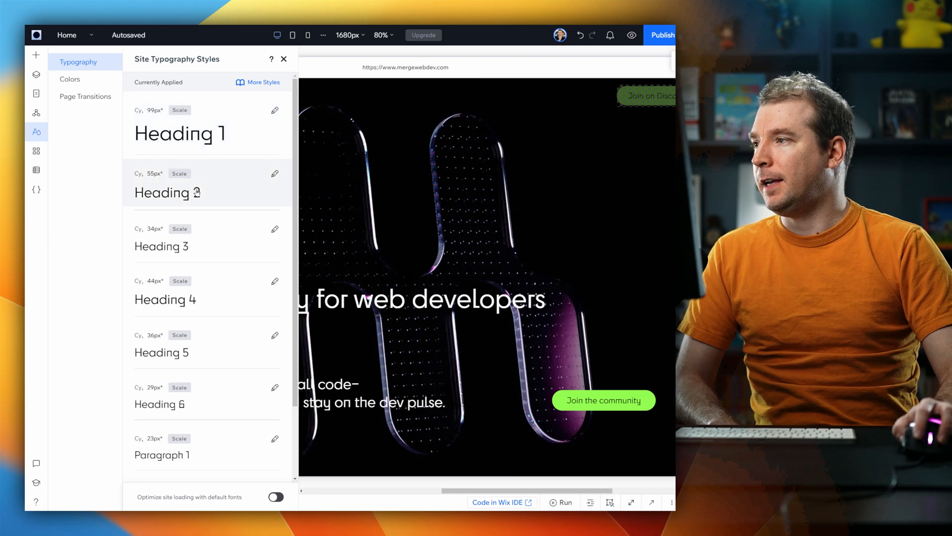
left_click(274, 110)
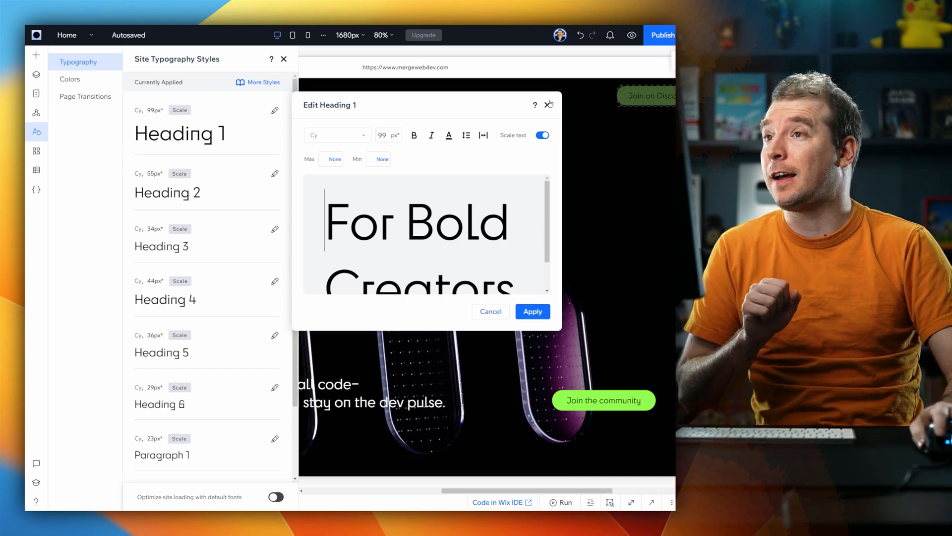
left_click(549, 105)
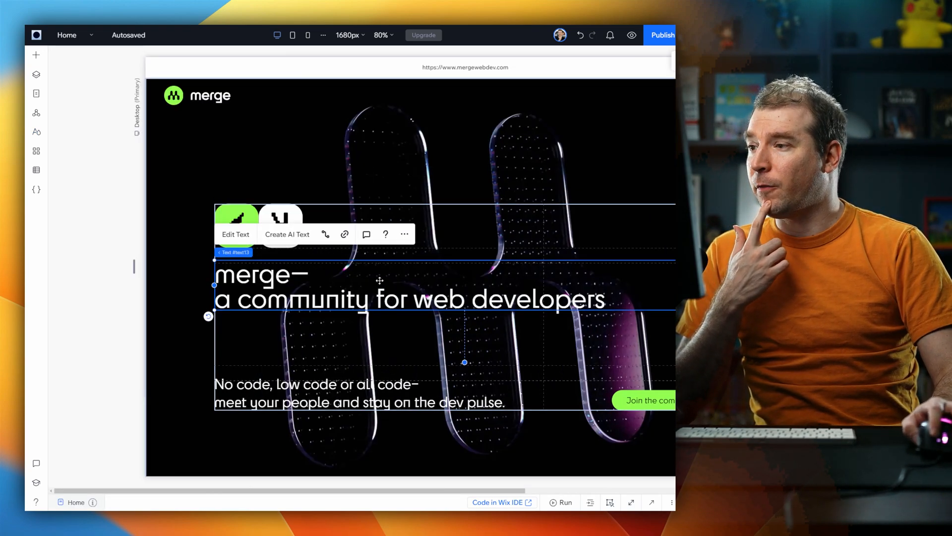
left_click(35, 132)
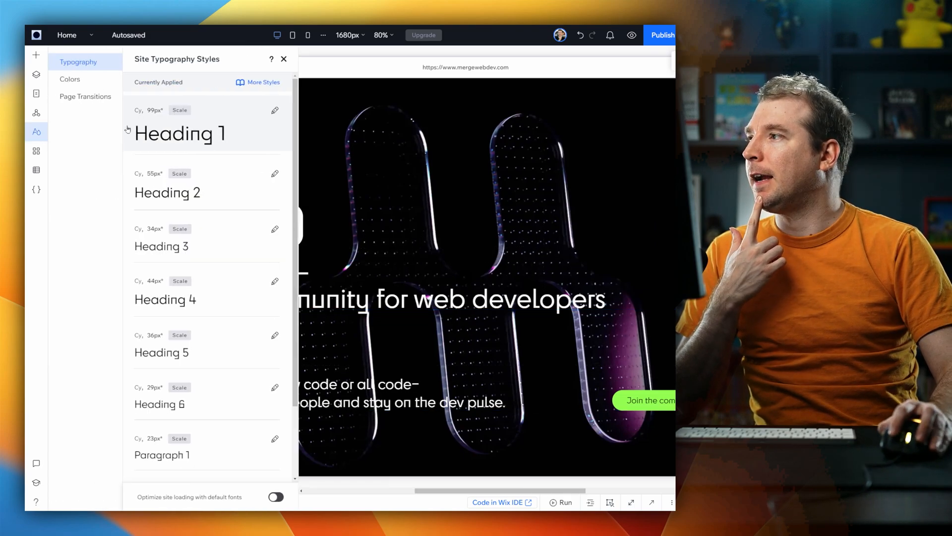
Close the Site Typography Styles panel and scroll down the home page canvas.
left_click(70, 79)
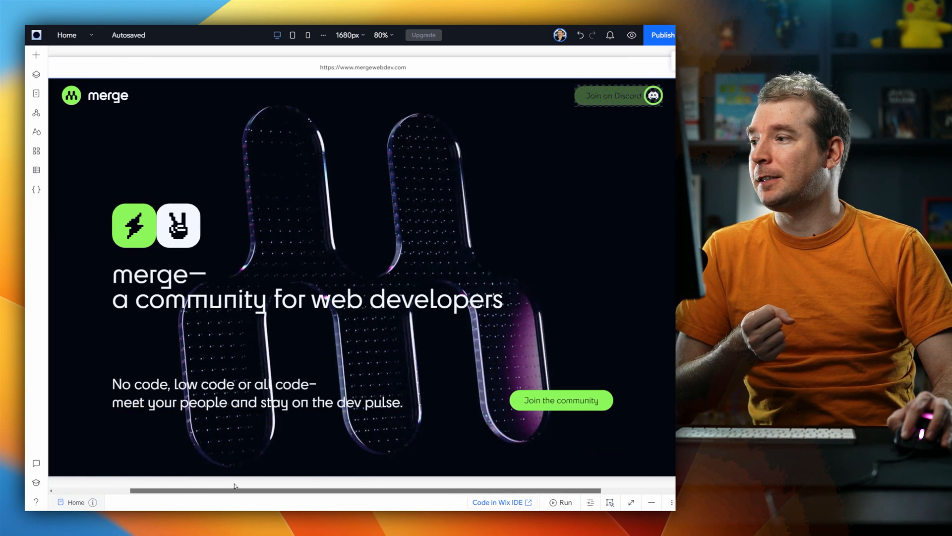
scroll("down", 3)
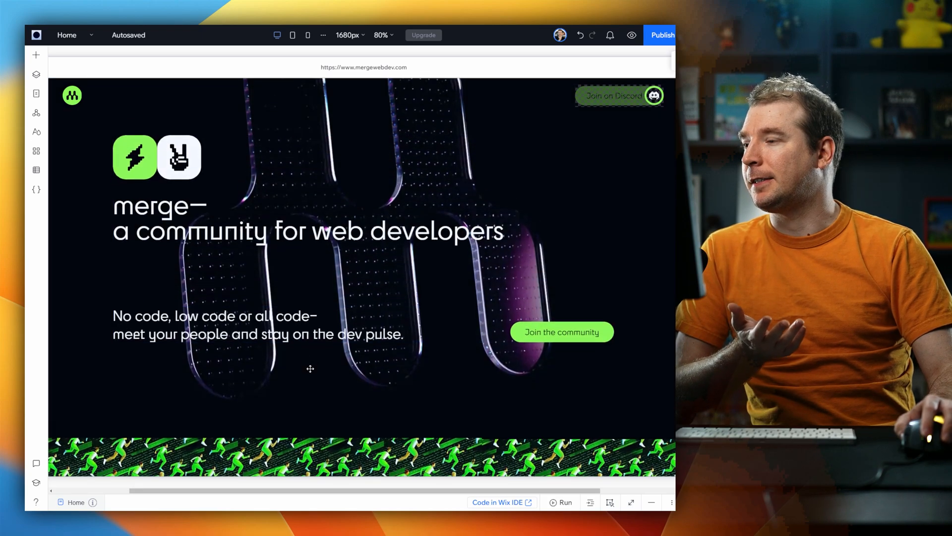
scroll("down", 3)
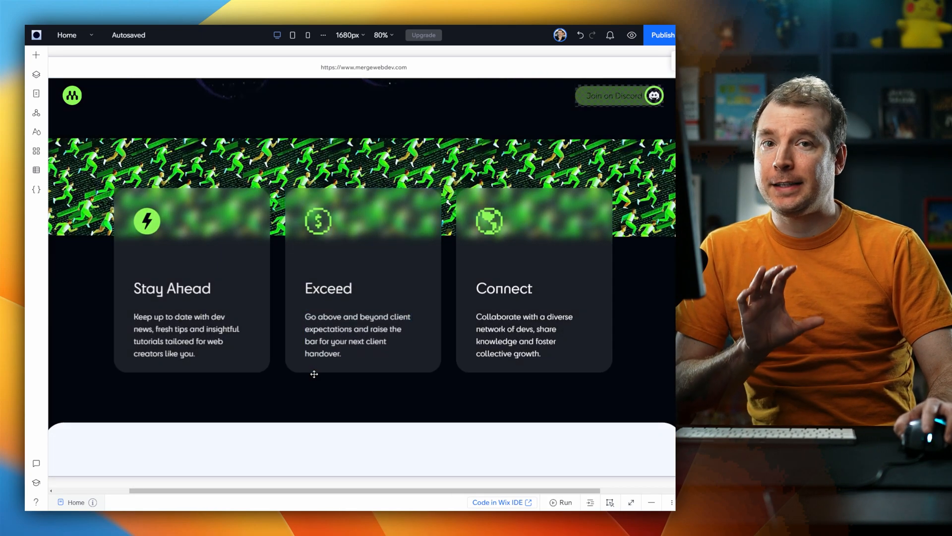
scroll("down", 3)
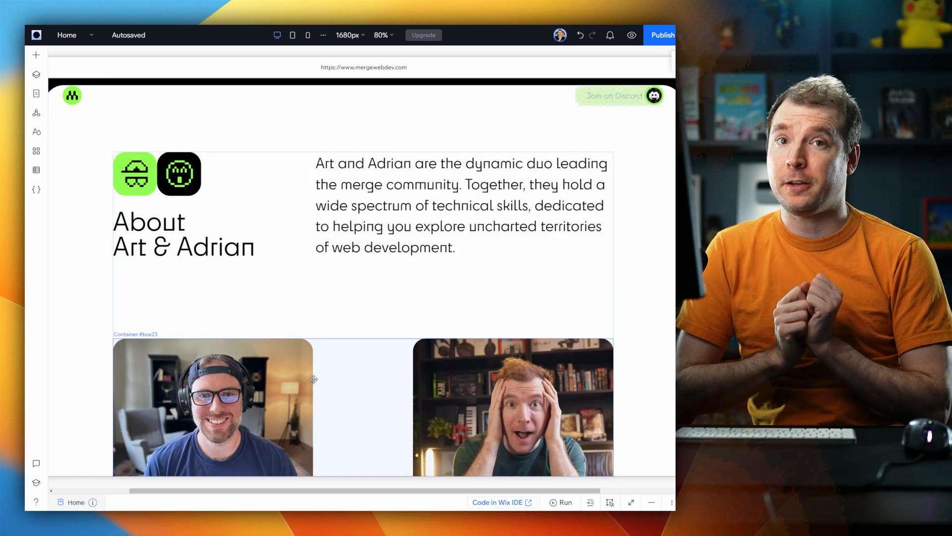
Select the pixel-art icon beside About, then the whole Explore AI section.
left_click(179, 173)
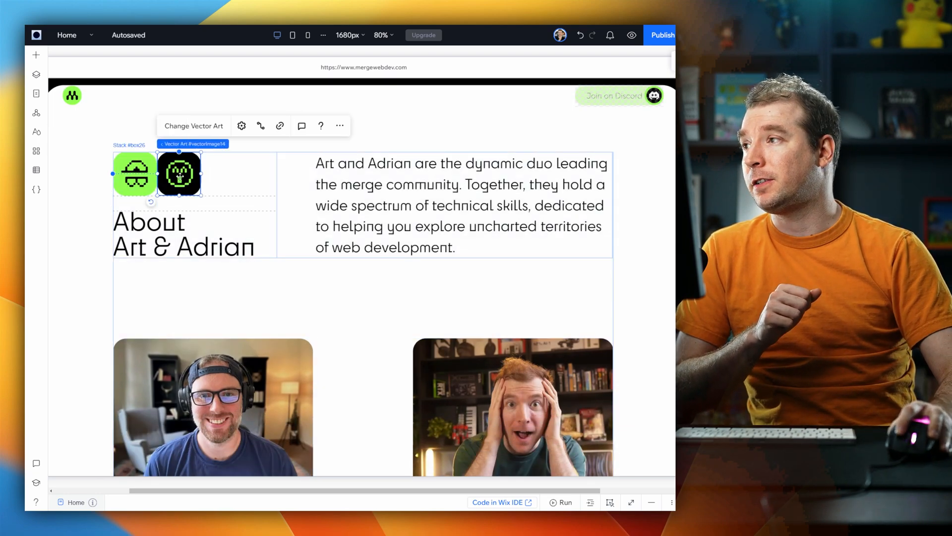
left_click(462, 205)
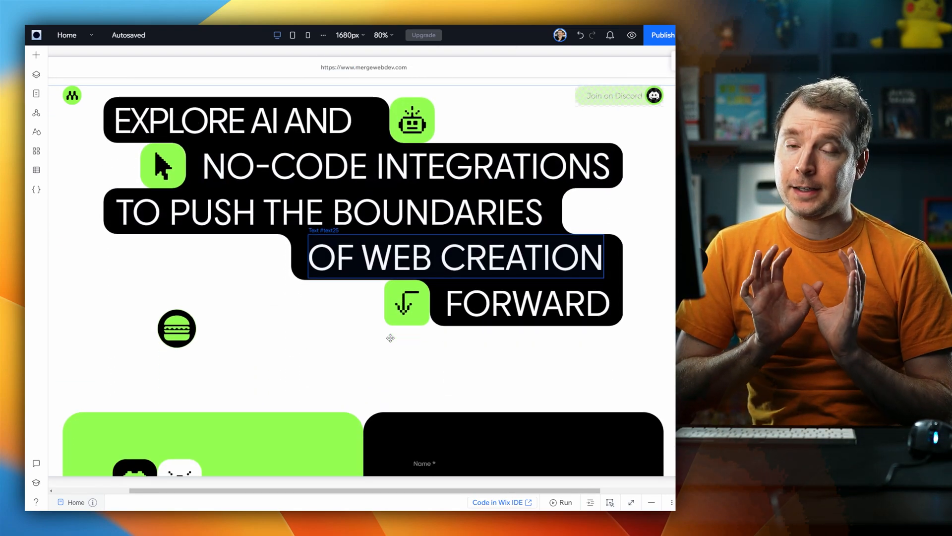
left_click(251, 317)
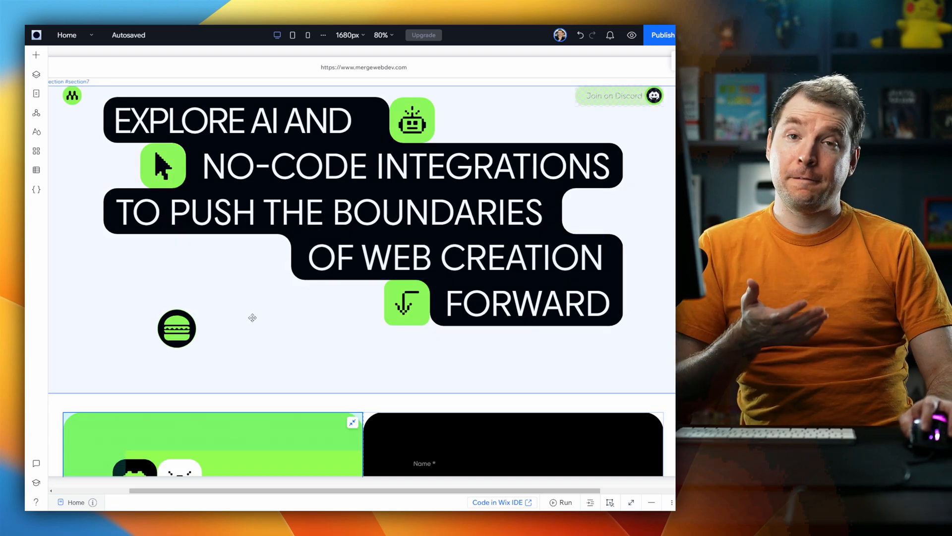